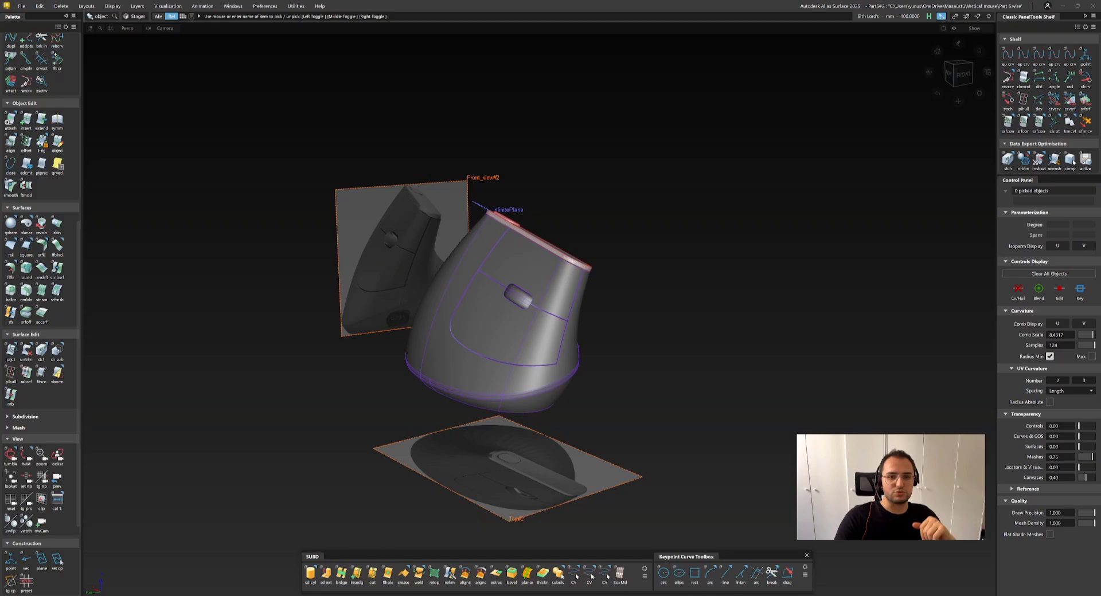
mouse_move(824, 209)
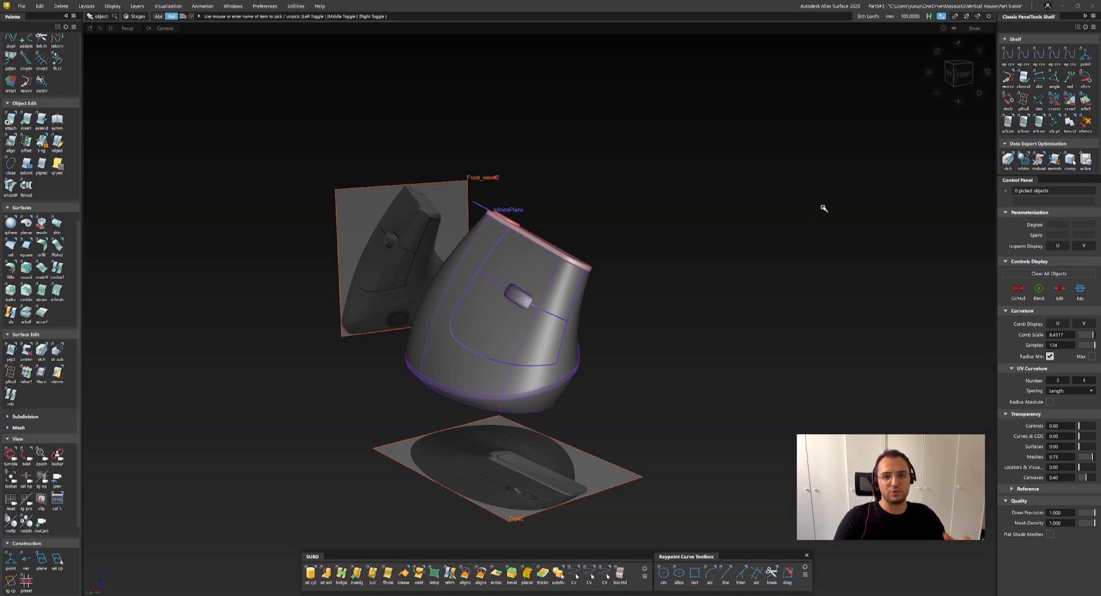
mouse_move(831, 198)
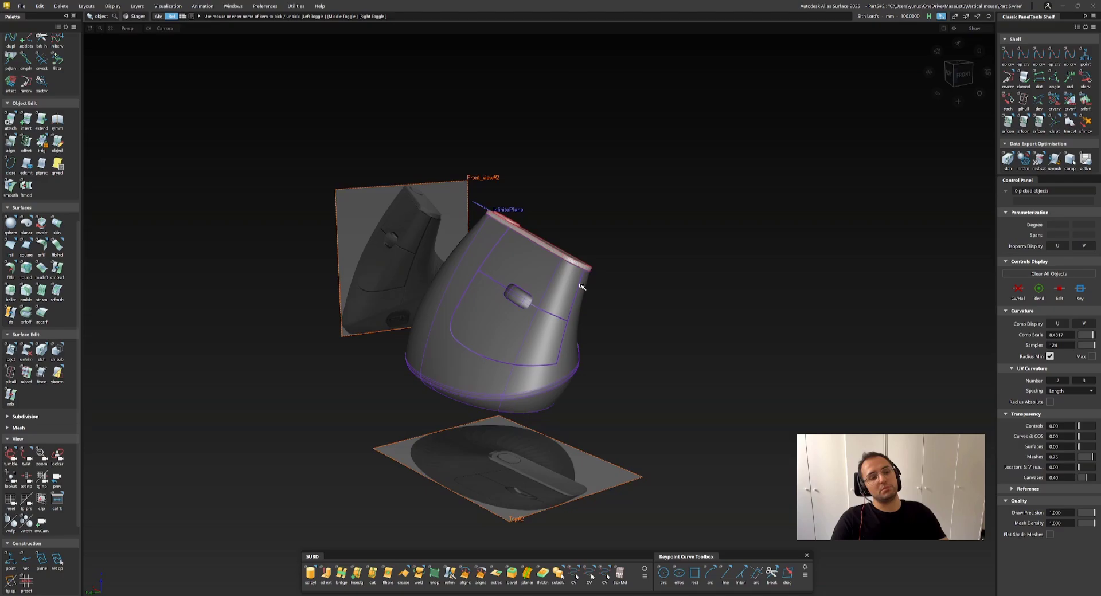
Step: Orbit around the finished mouse model to inspect its sides and lower body band
left_click_drag(582, 287, 381, 294)
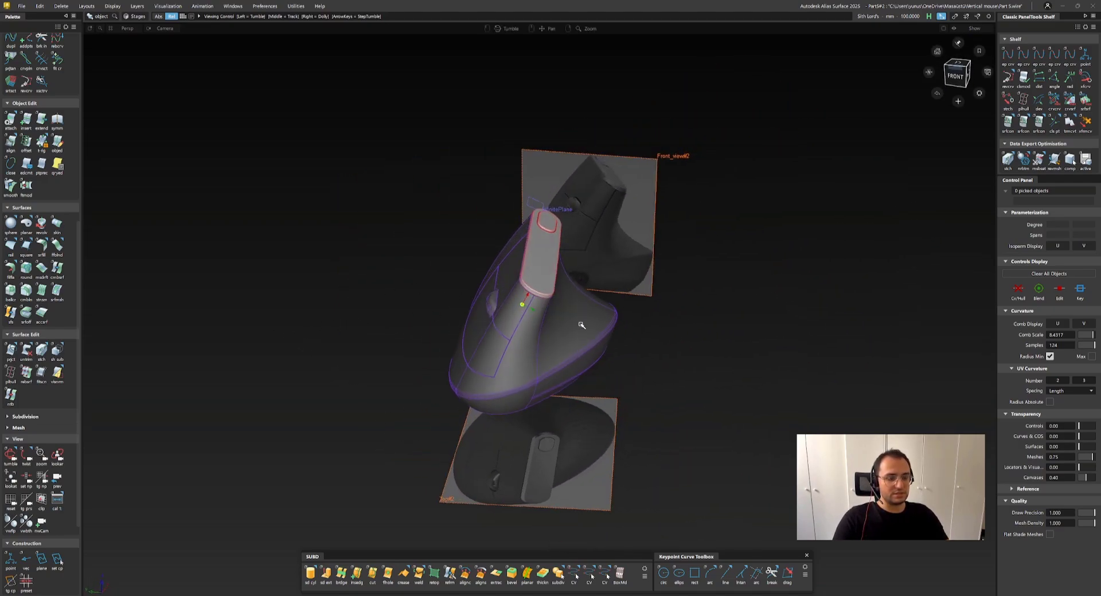
left_click_drag(581, 325, 533, 300)
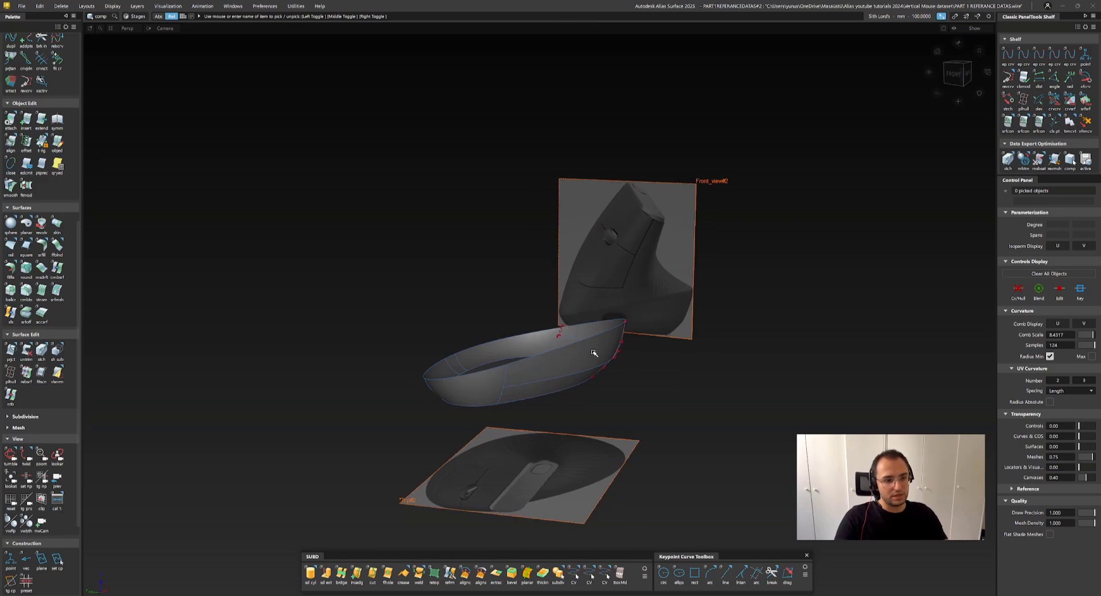
left_click_drag(594, 352, 524, 366)
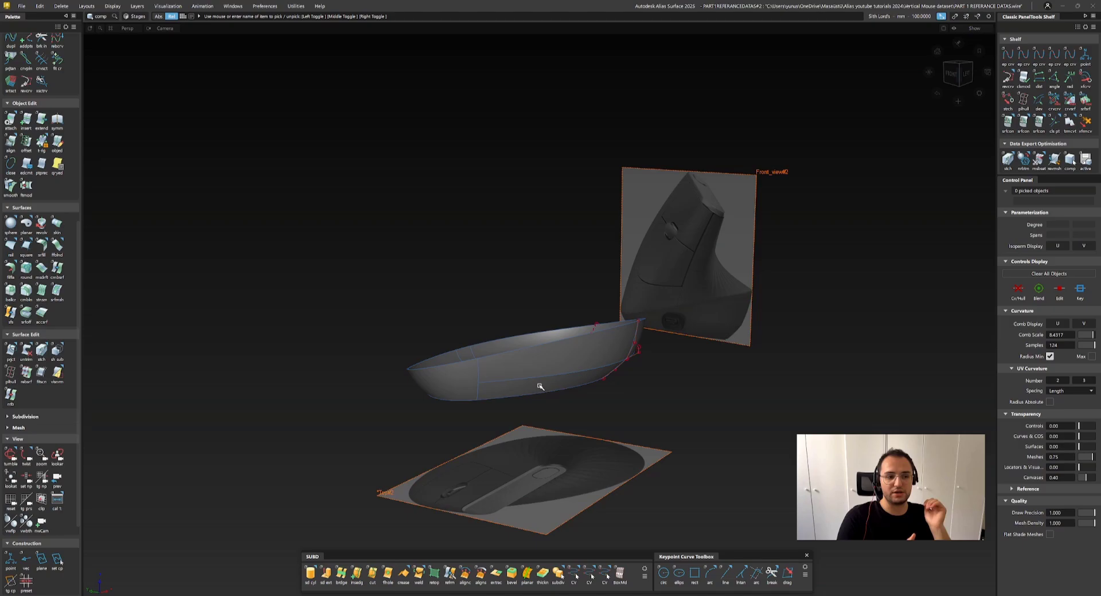
mouse_move(569, 381)
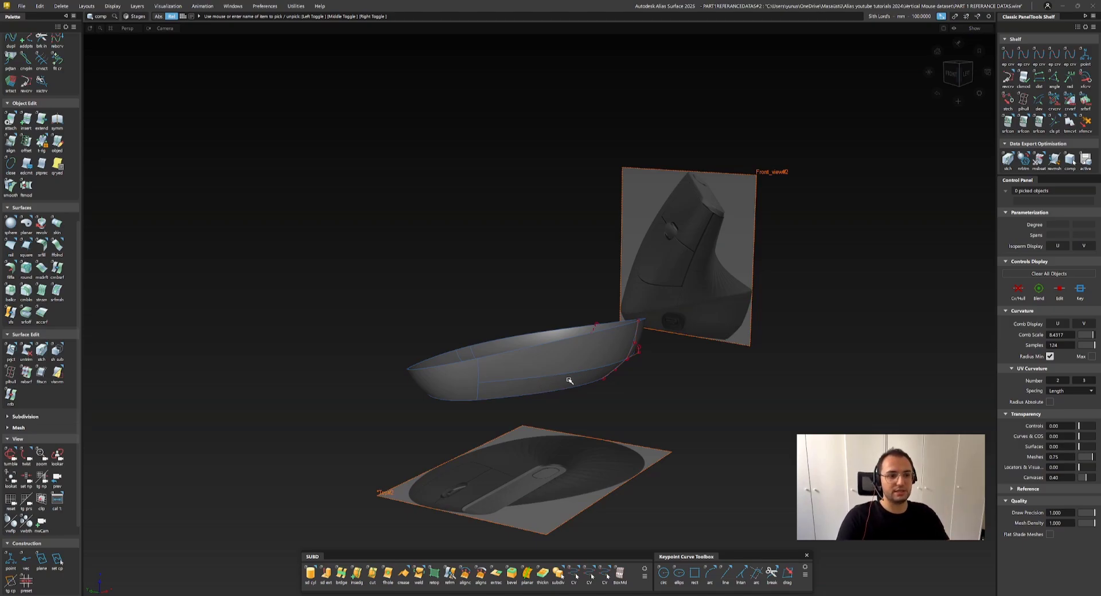
mouse_move(580, 398)
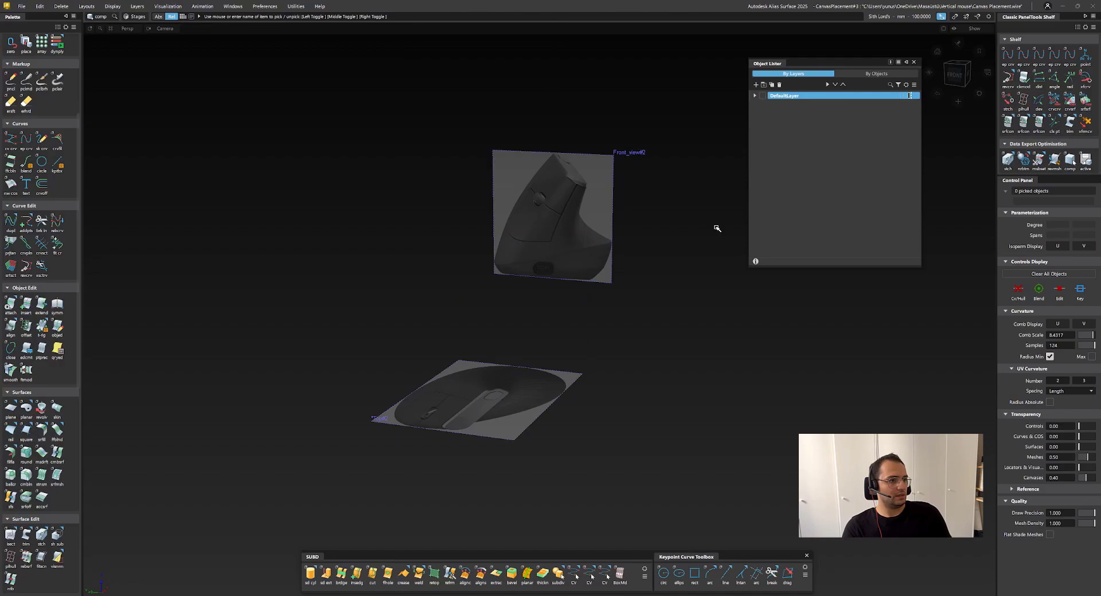
Step: Create layer L1 and begin an EP curve along the mouse's top outline
left_click(755, 85)
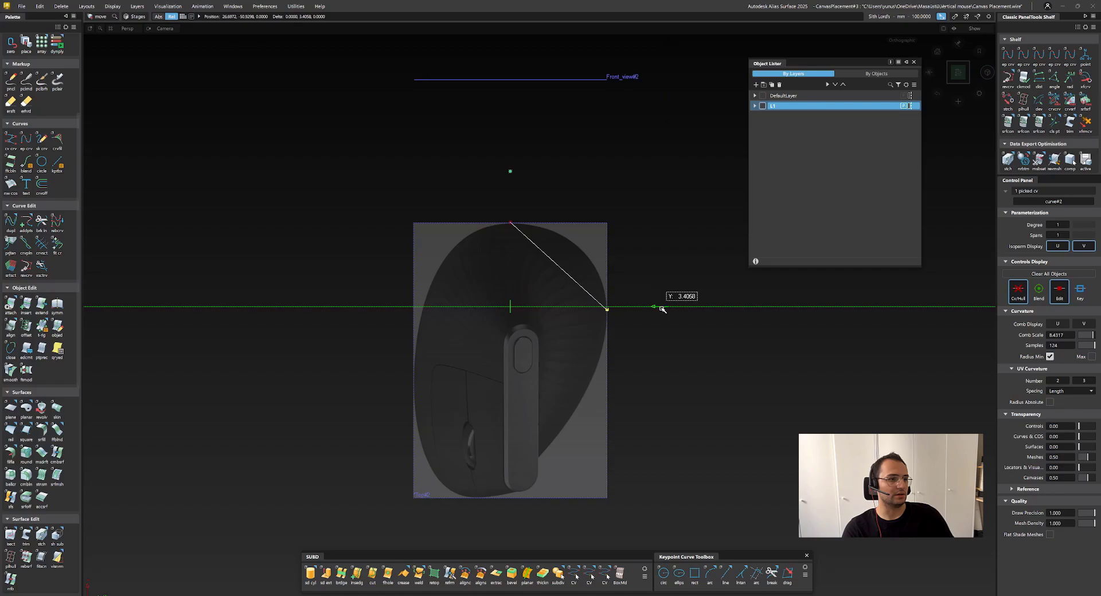
left_click(1057, 225)
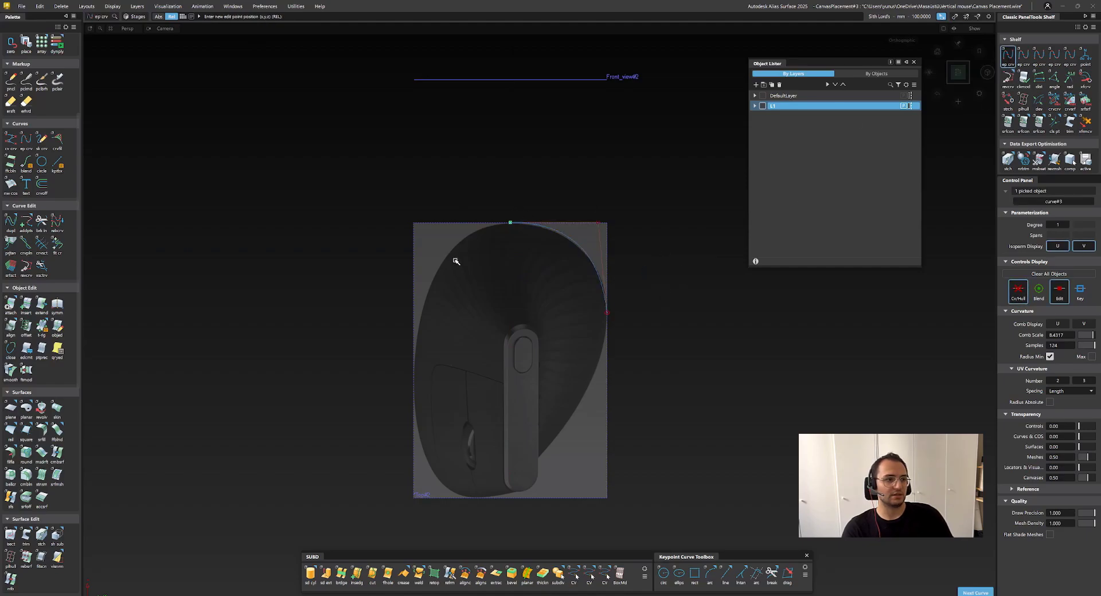
left_click(414, 355)
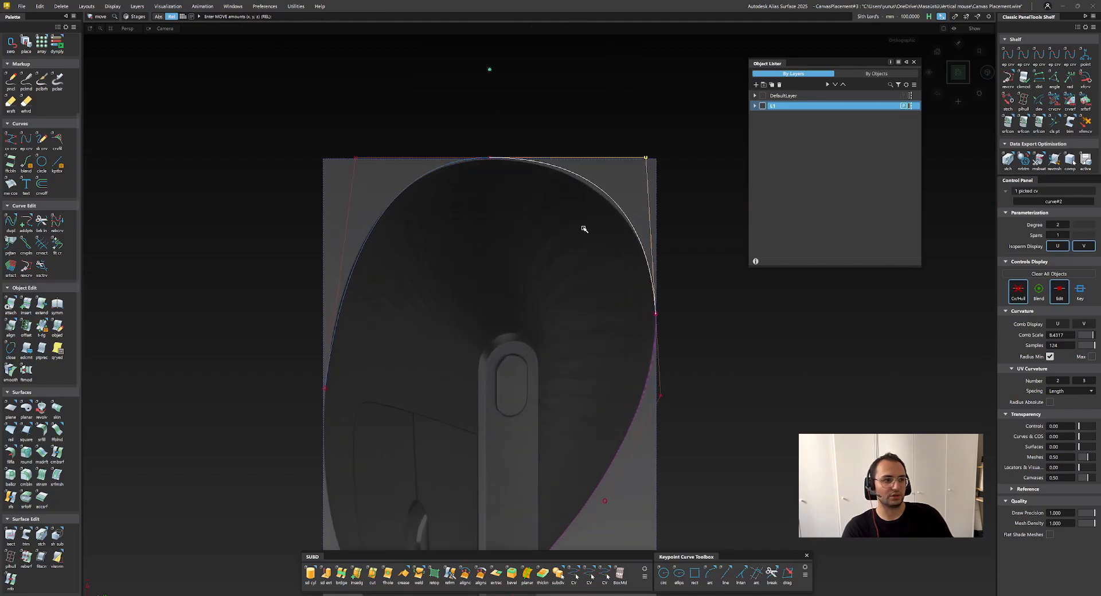
Step: Undo the last change and pull the outline curve toward the mouse's upper right edge
key("ctrl+z")
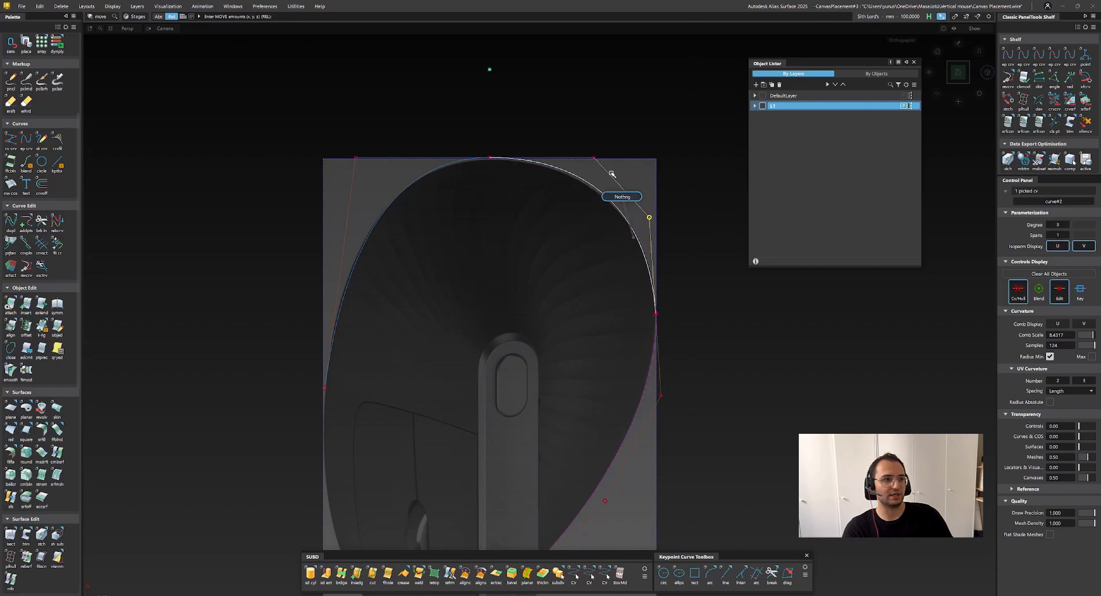
left_click_drag(648, 218, 587, 157)
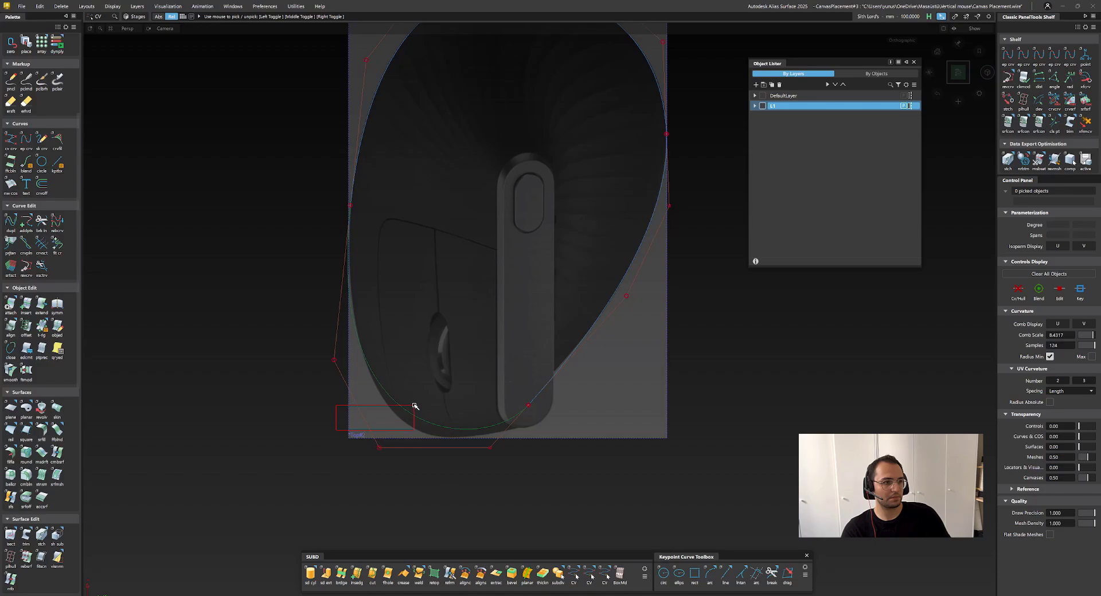
Step: G1-align the lower curve's end to the upper curve, accept, and deselect
left_click(528, 404)
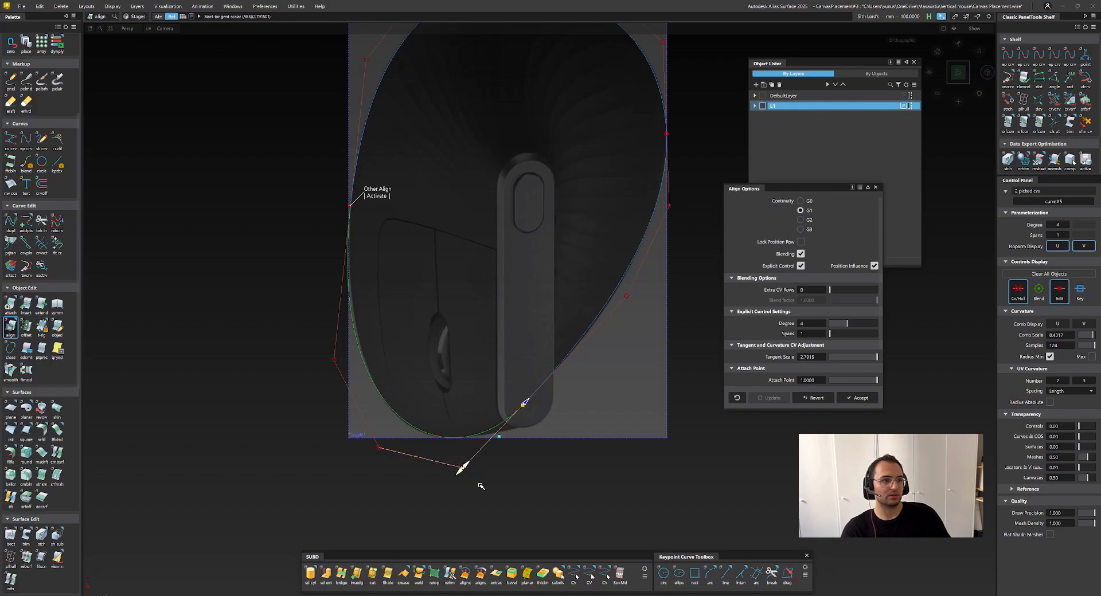
left_click(858, 397)
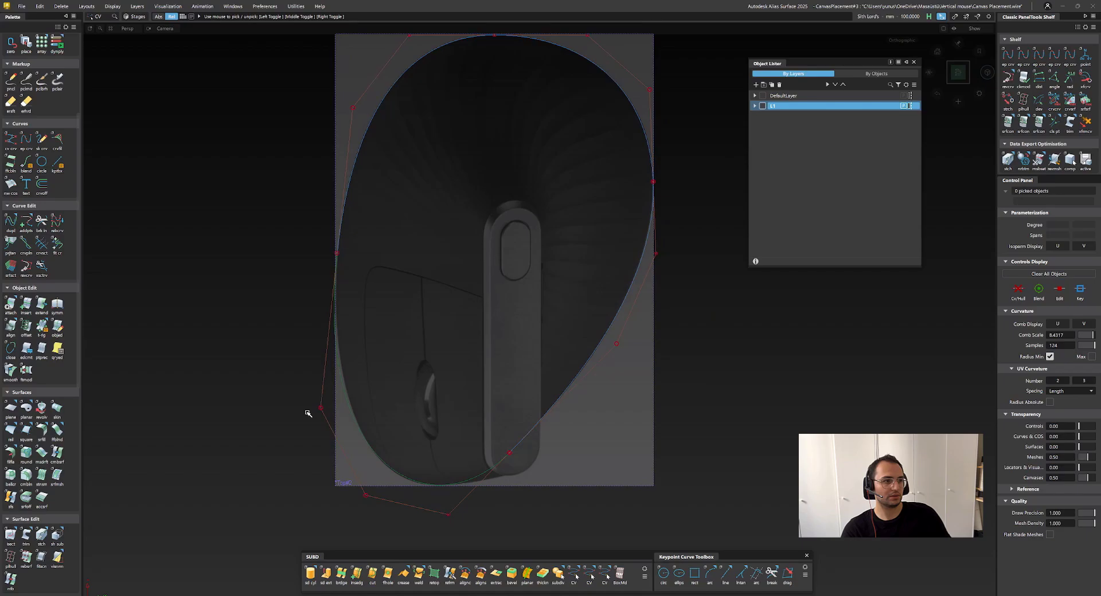
left_click(365, 496)
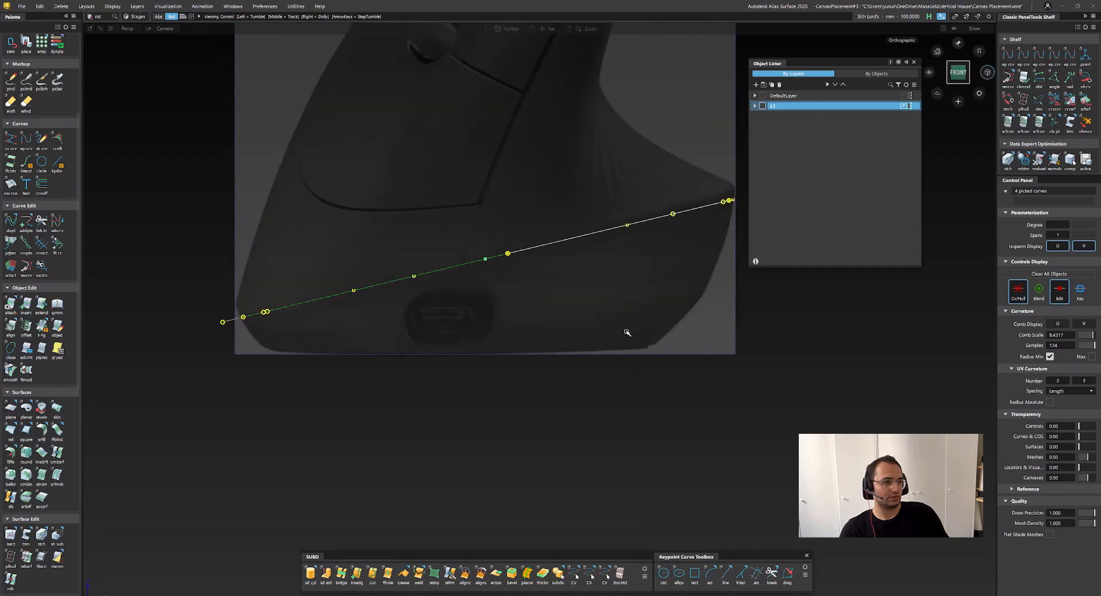
Step: G1-align curve#2 to the rear curve and move its CVs along the photo's edge
left_click_drag(627, 332, 574, 347)
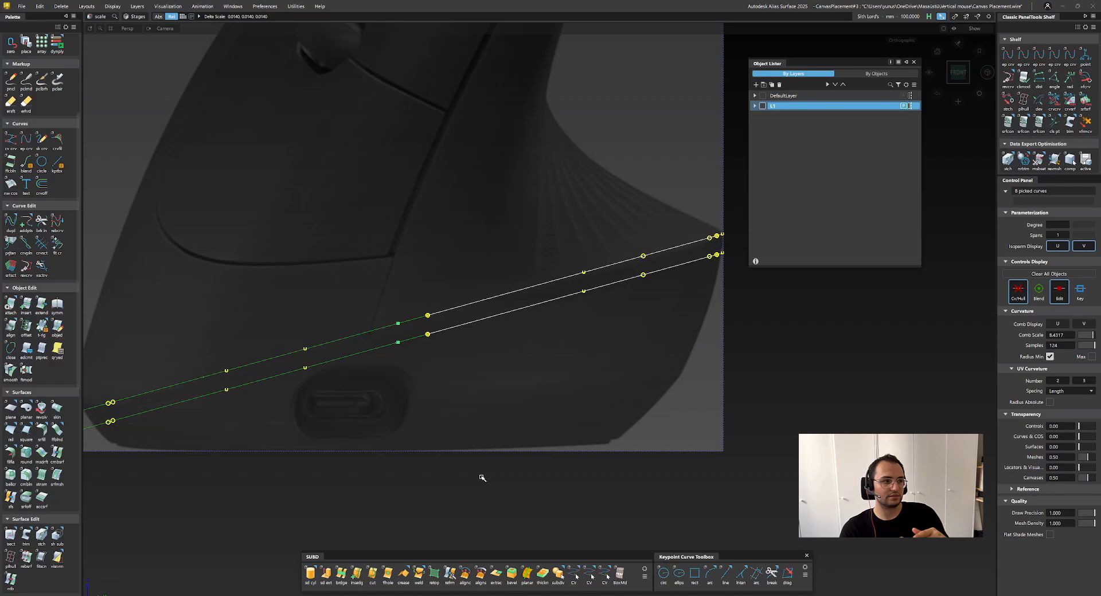
left_click(958, 72)
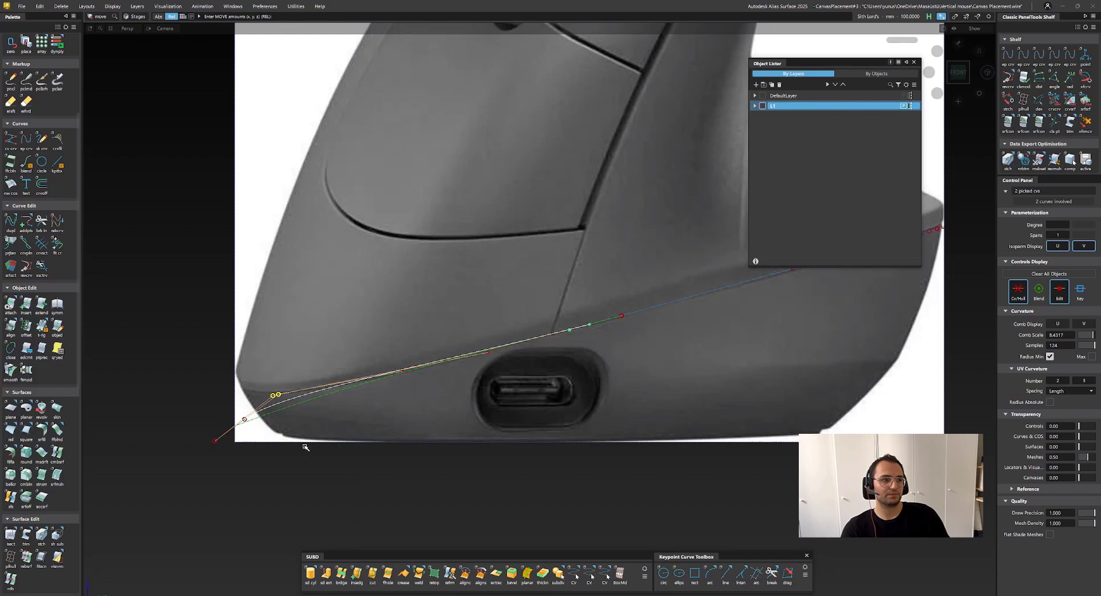
left_click_drag(275, 396, 244, 389)
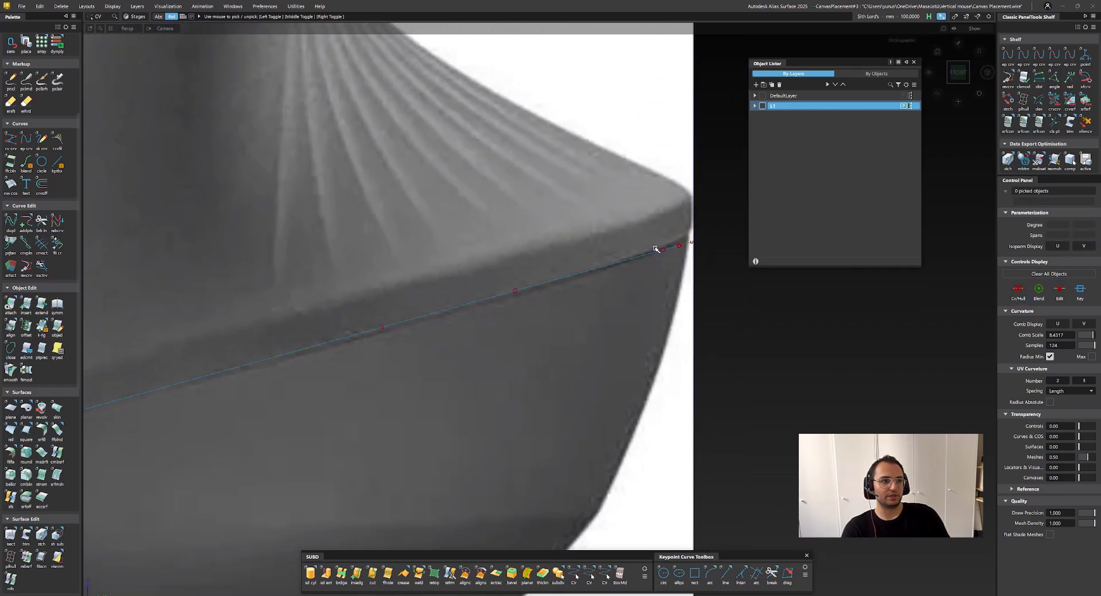
left_click(679, 247)
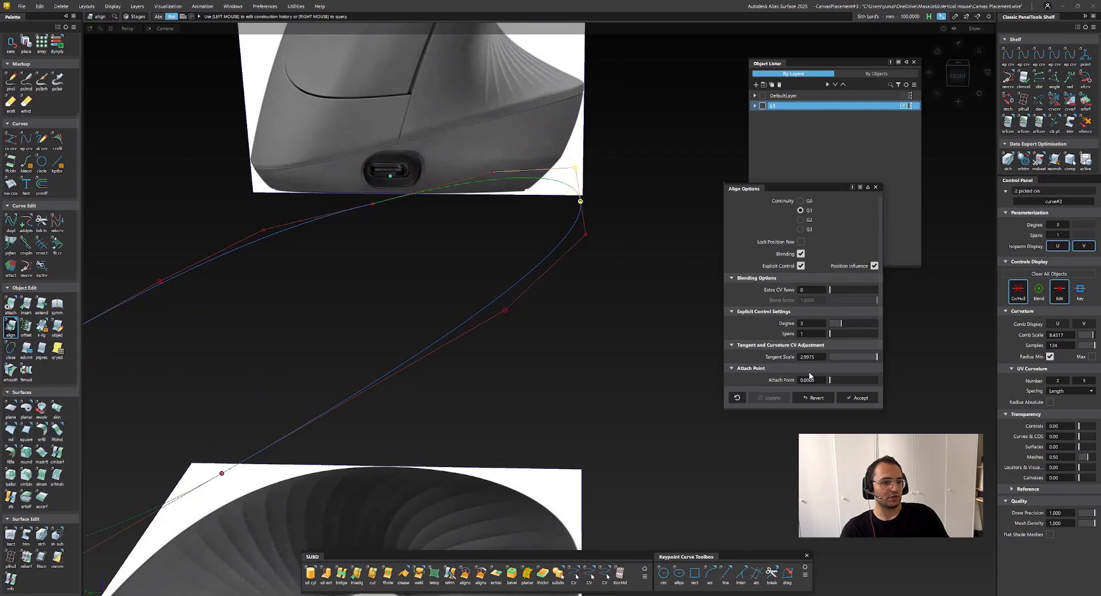
left_click(858, 397)
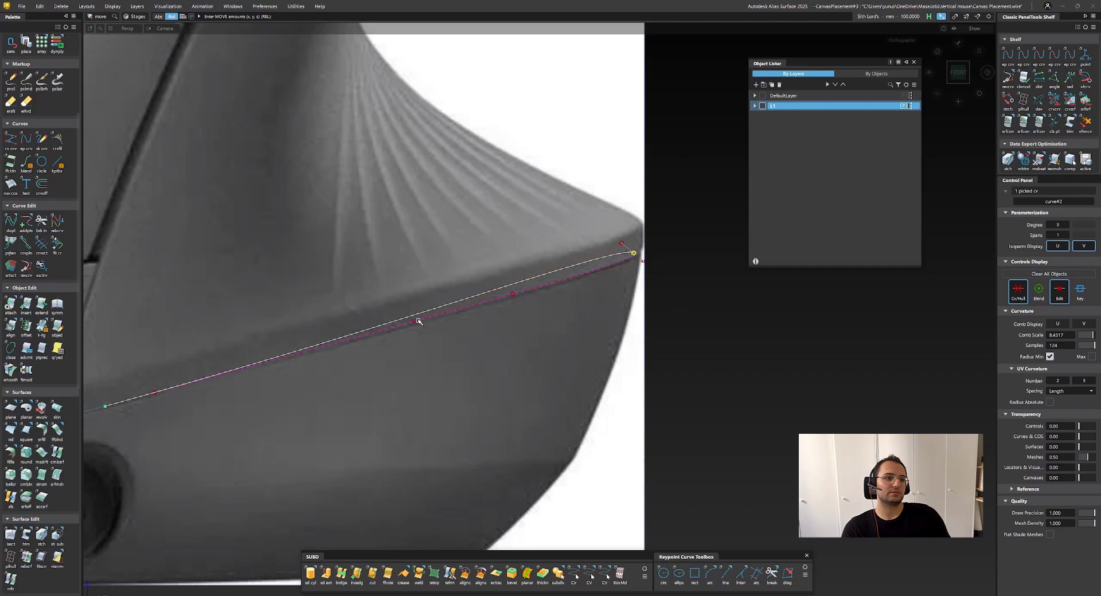
left_click_drag(418, 322, 413, 323)
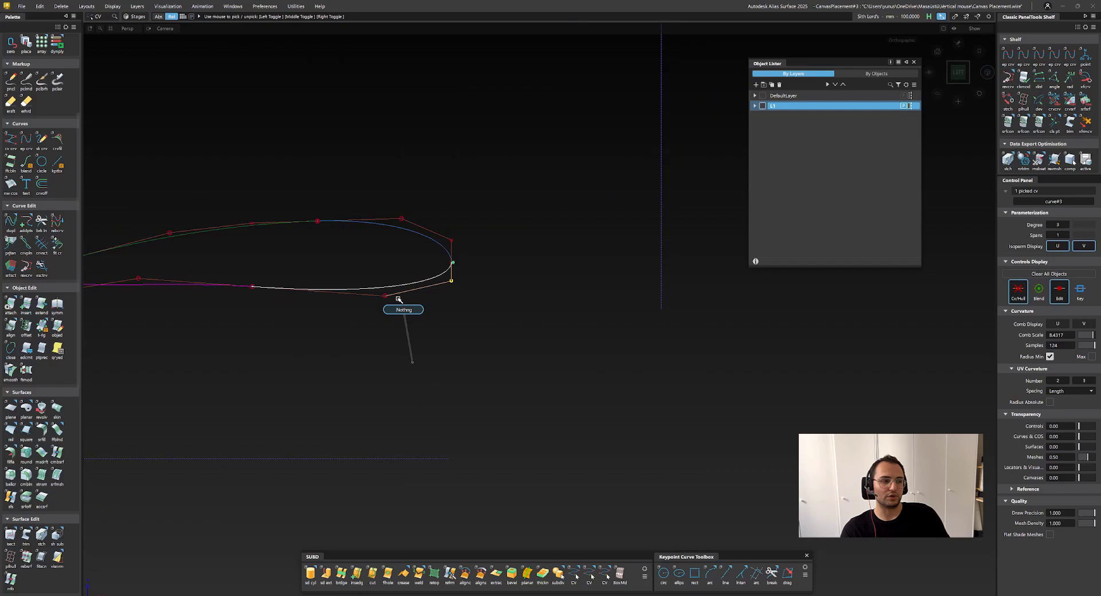
Step: Start an EP curve along the lower body edge in the Front view
left_click(957, 72)
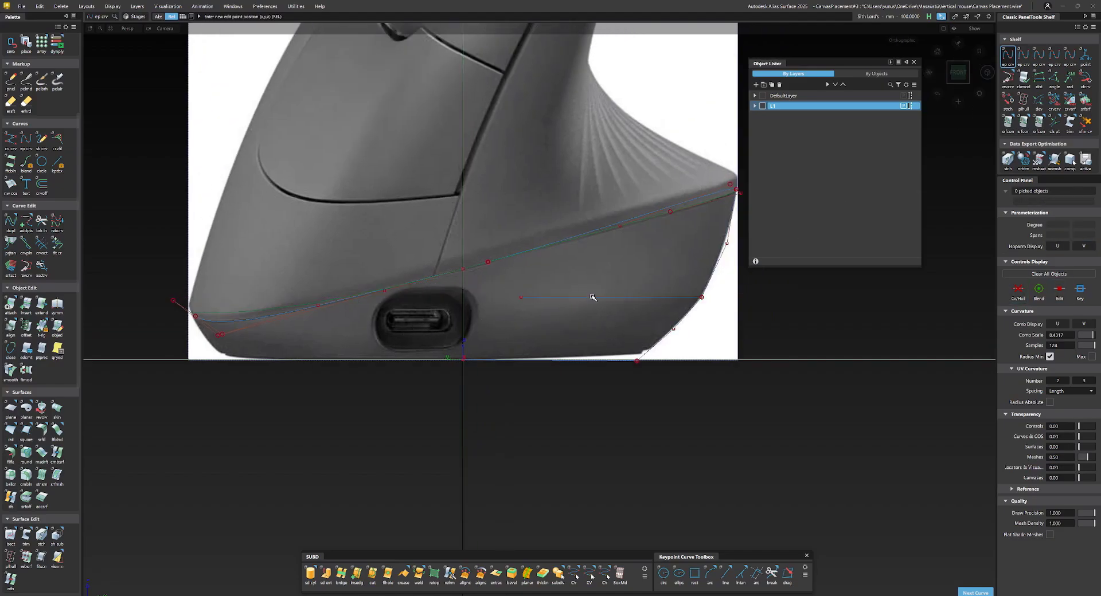
Step: Draw a short degree-1 curve at the lower-left corner and raise it to degree 2
left_click(958, 72)
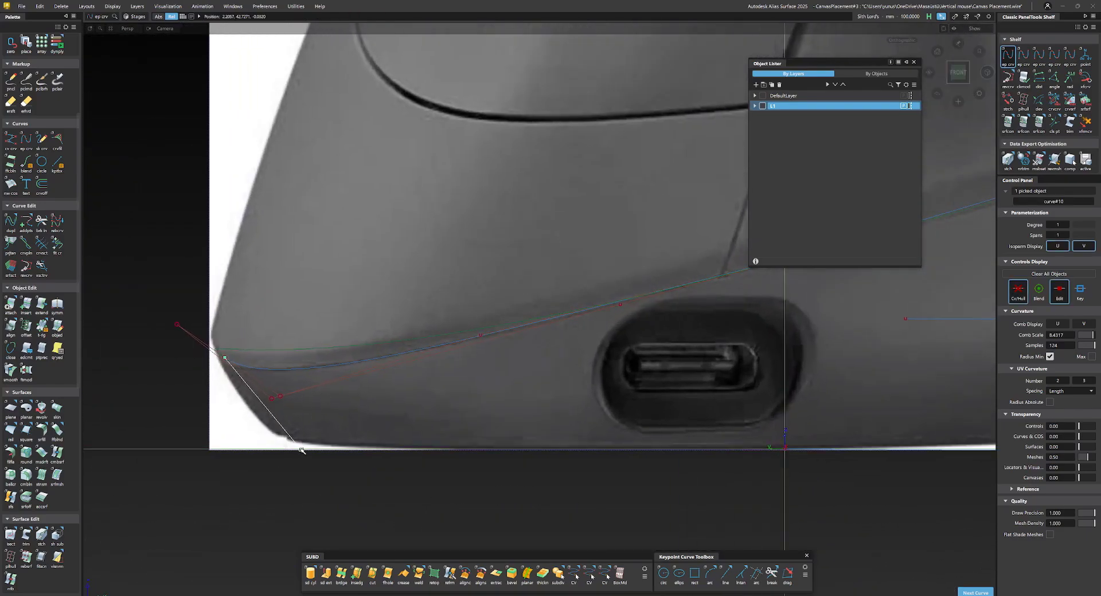
left_click(1049, 225)
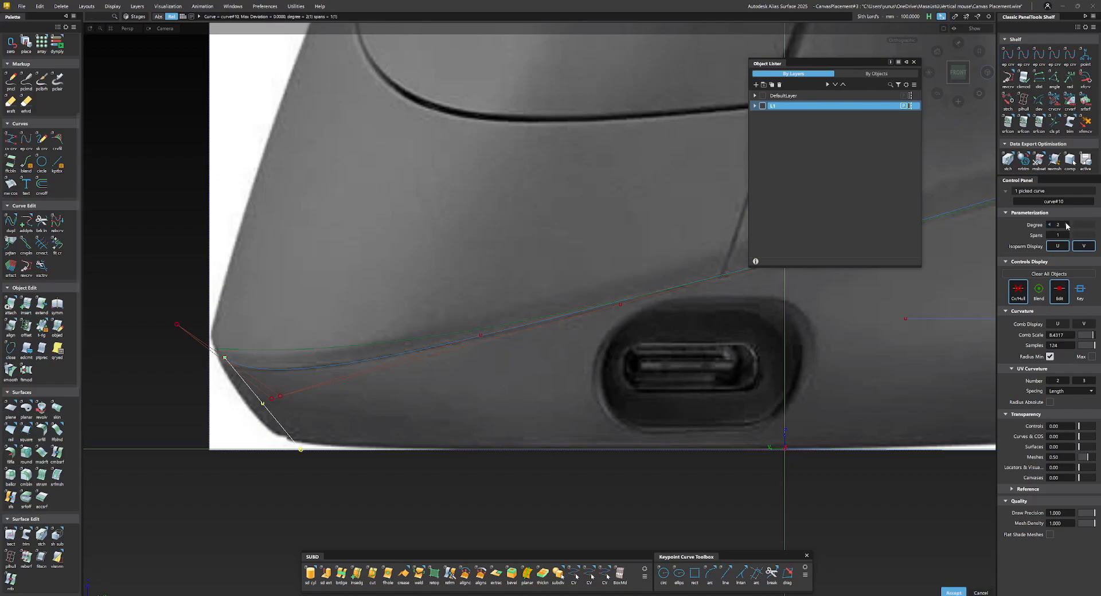
left_click(225, 358)
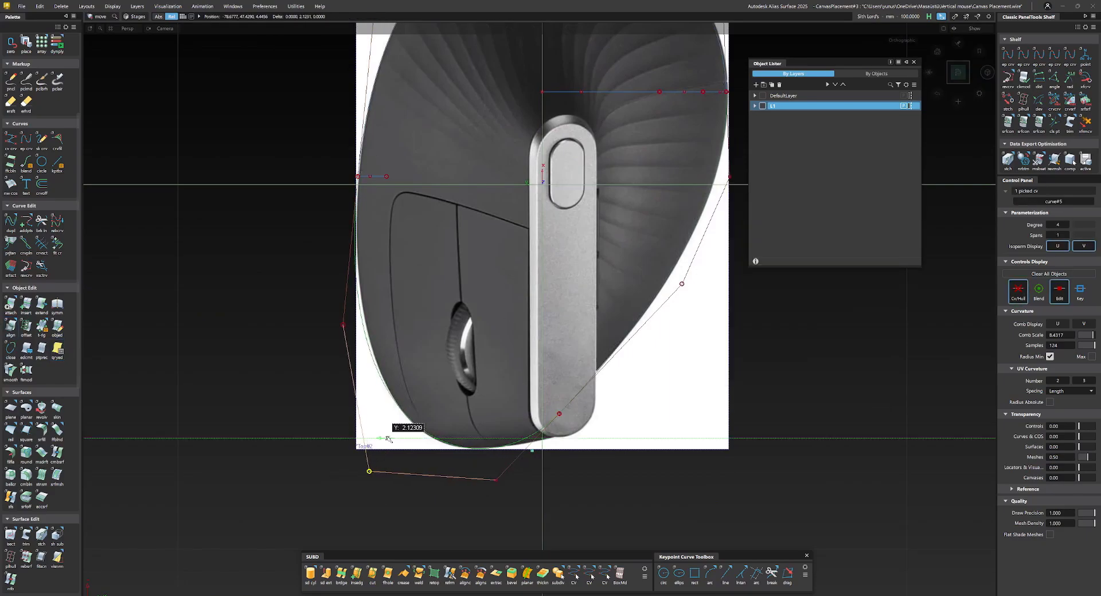
Step: Start a horizontal EP section curve across the front-view canvas at charging-port height
left_click(10, 323)
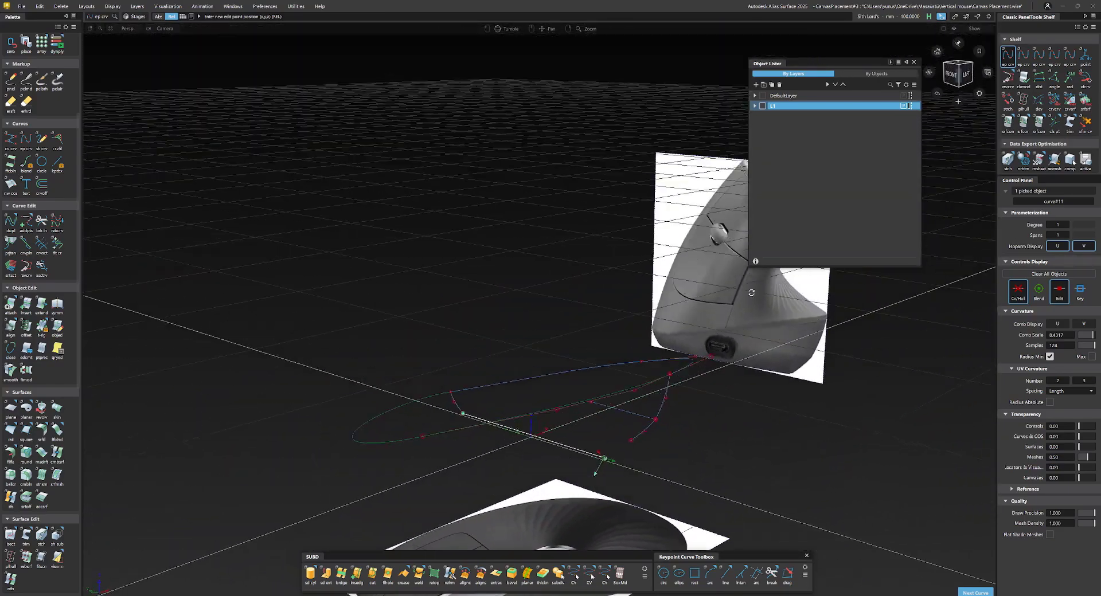
left_click(951, 73)
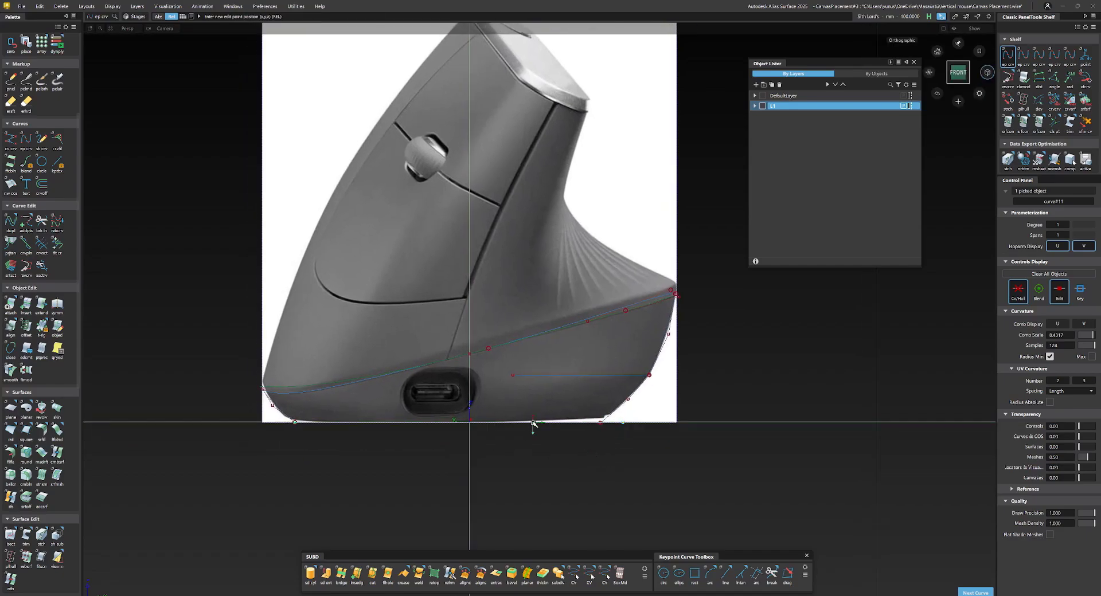
mouse_move(581, 407)
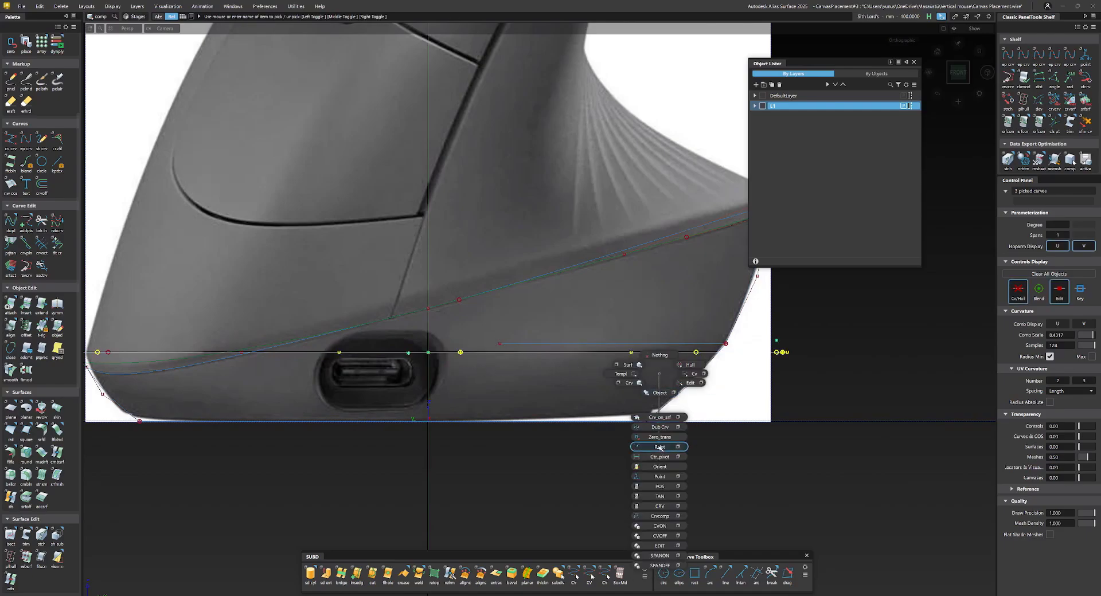
Step: Inspect the base curves in Perspective, then switch to Bottom view and deselect all
left_click(658, 448)
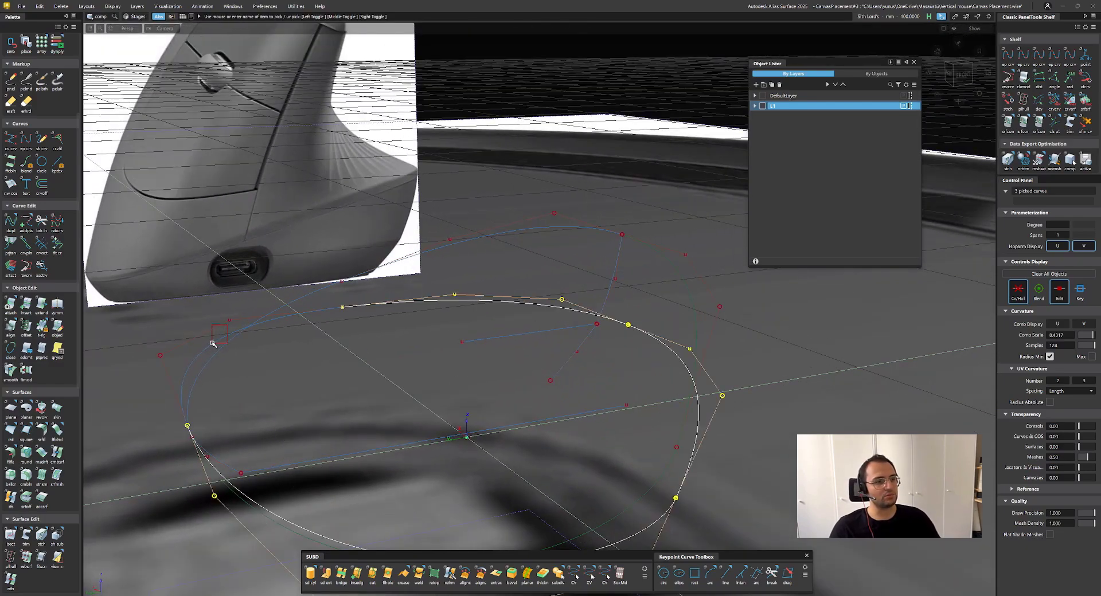
right_click(463, 435)
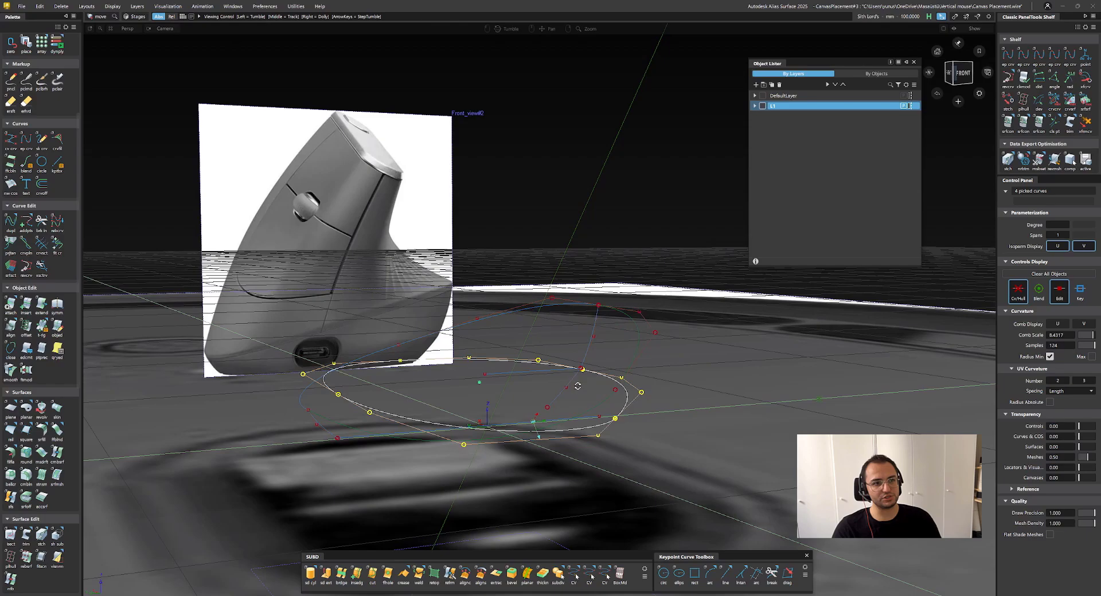
left_click(974, 28)
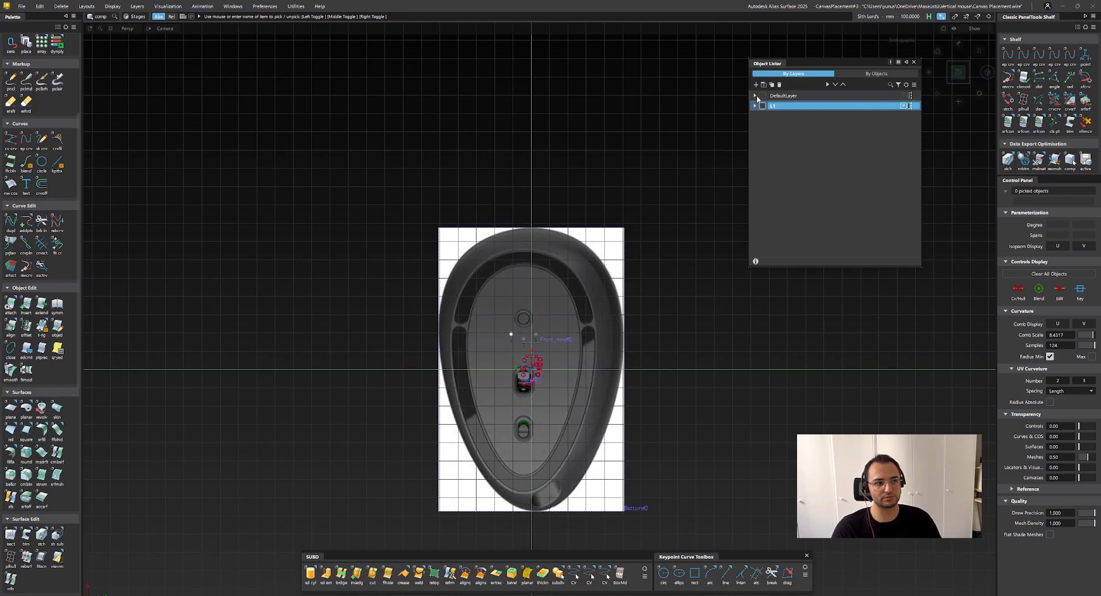
Step: Hide the reference canvases under DefaultLayer in the Object Lister
left_click(755, 95)
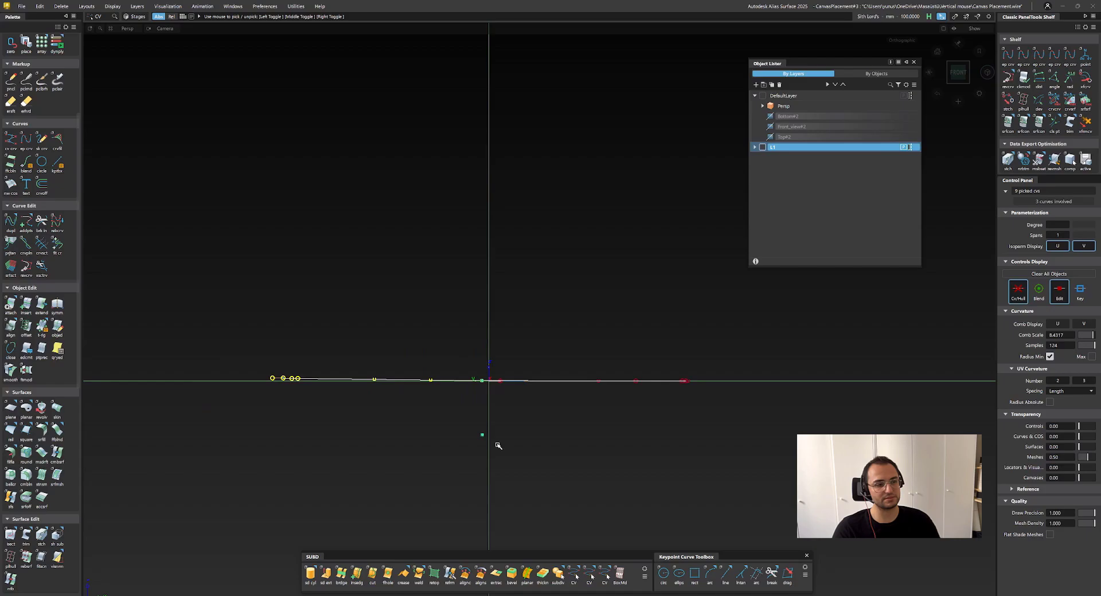
Step: Show the canvases again, pick the base curves, and scale them to fit the photo
left_click(974, 28)
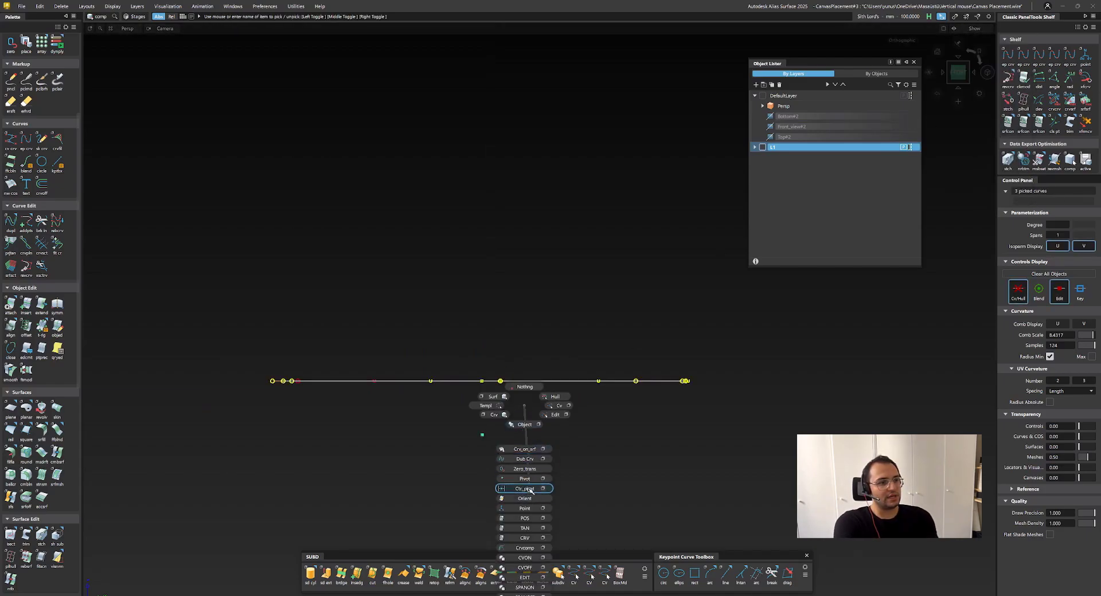
left_click(524, 489)
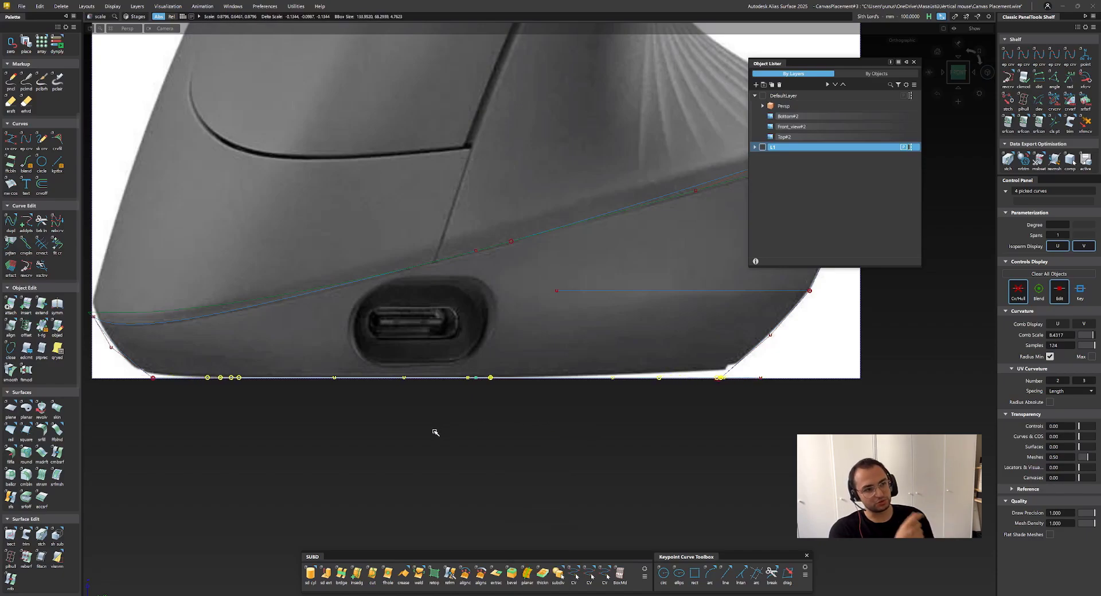
left_click(957, 72)
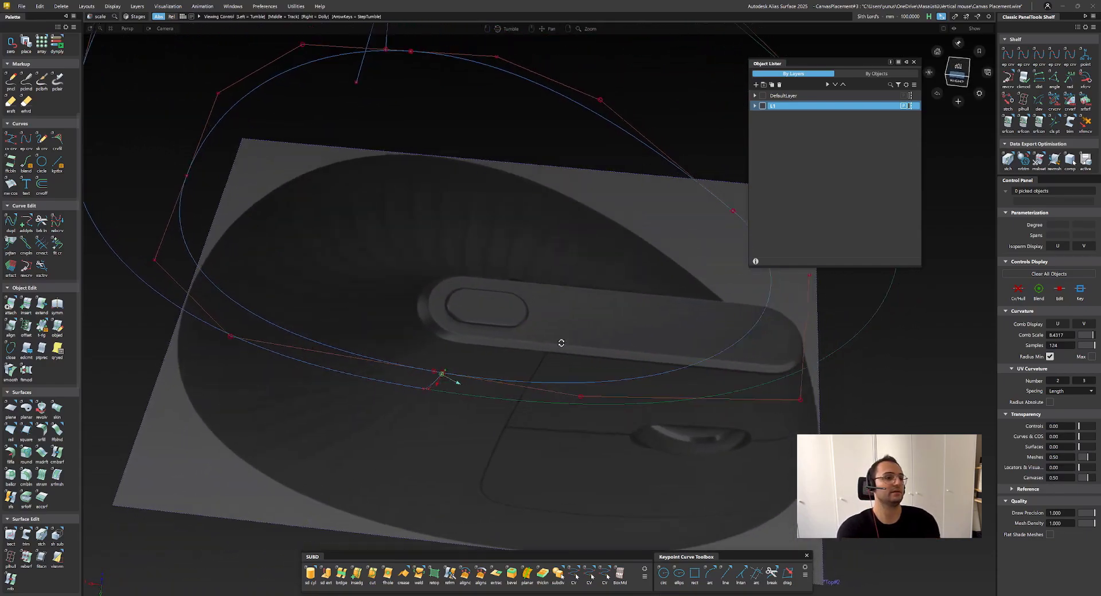
Step: Undo, then move the profile curve onto the mouse's lower edge in the front canvas
key("ctrl+z")
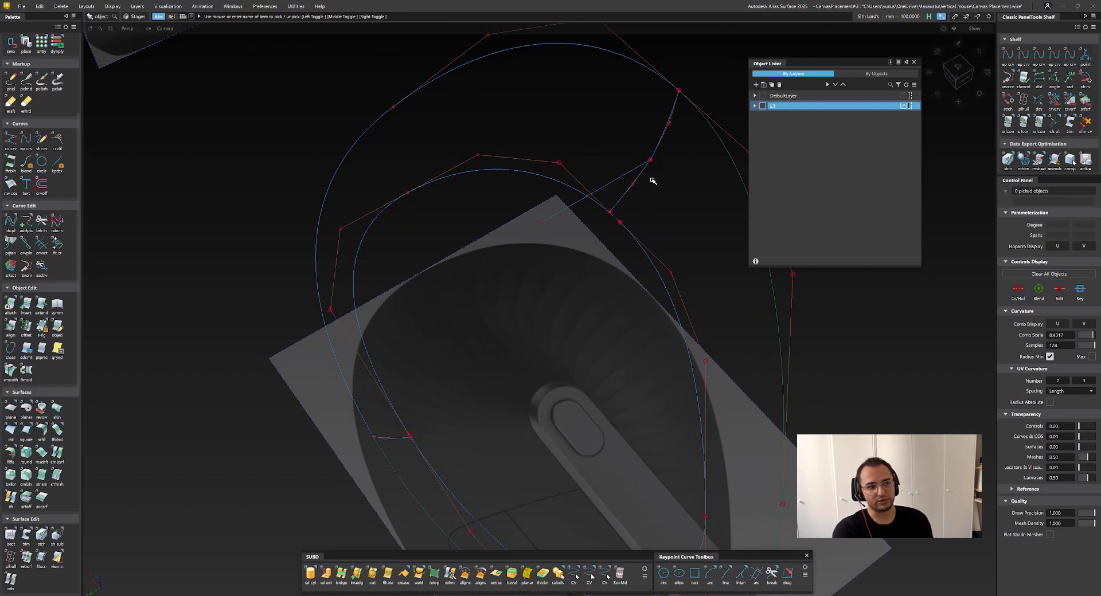
left_click_drag(653, 181, 614, 237)
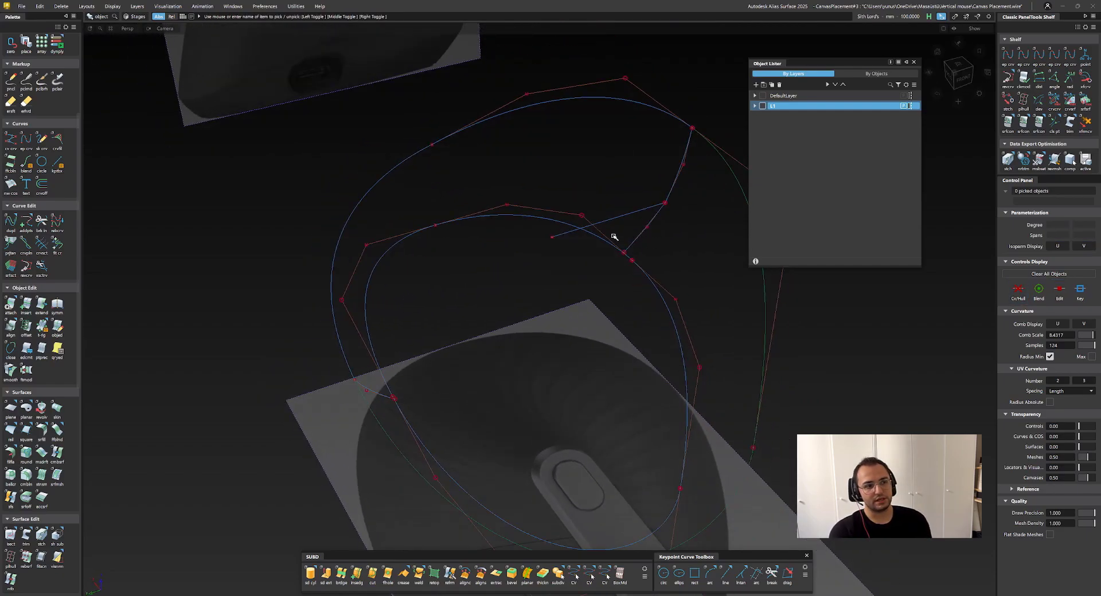
left_click(625, 252)
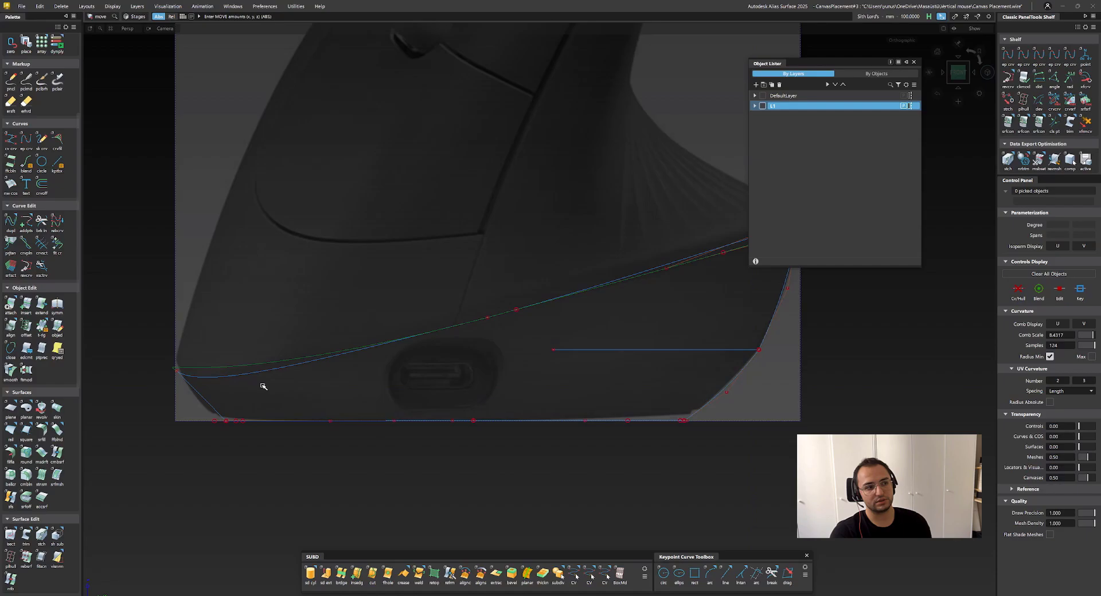
left_click(183, 370)
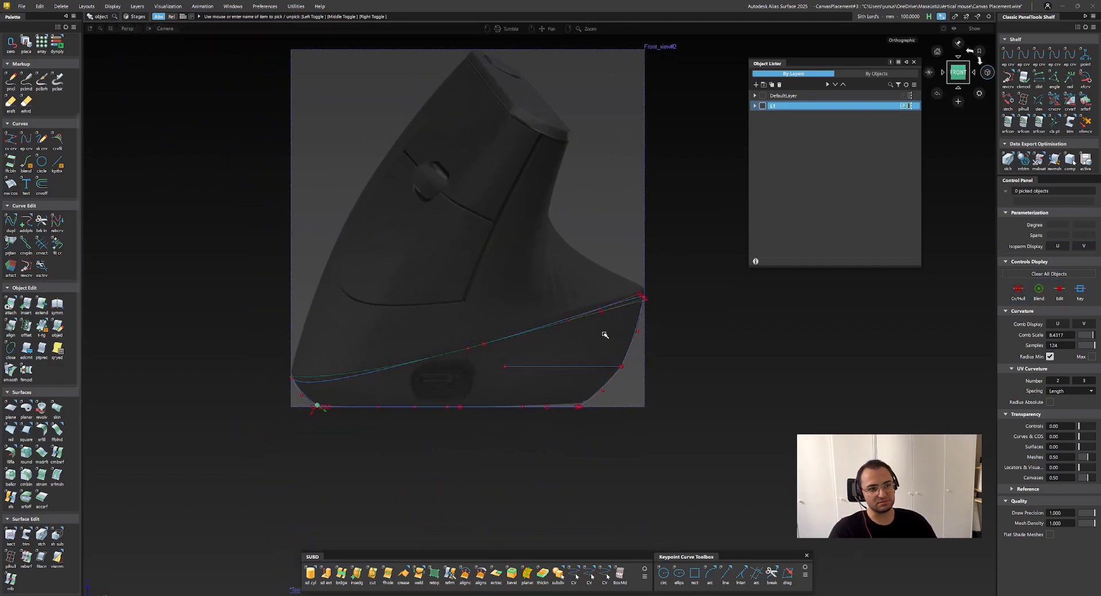
Step: Skin the traced lower-body profile curves into a base surface
left_click(57, 407)
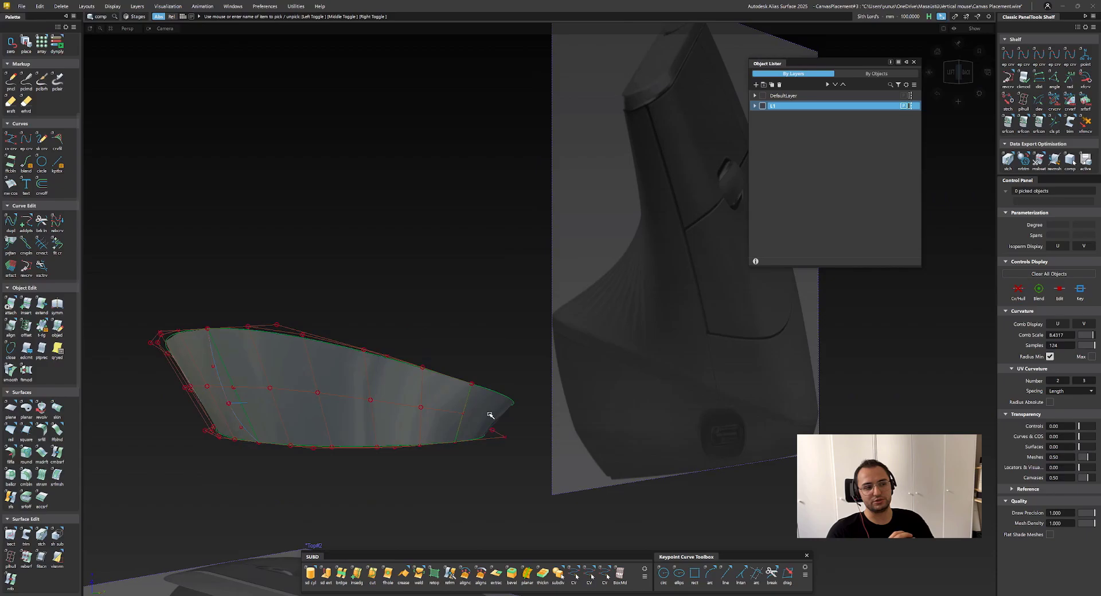
left_click(57, 412)
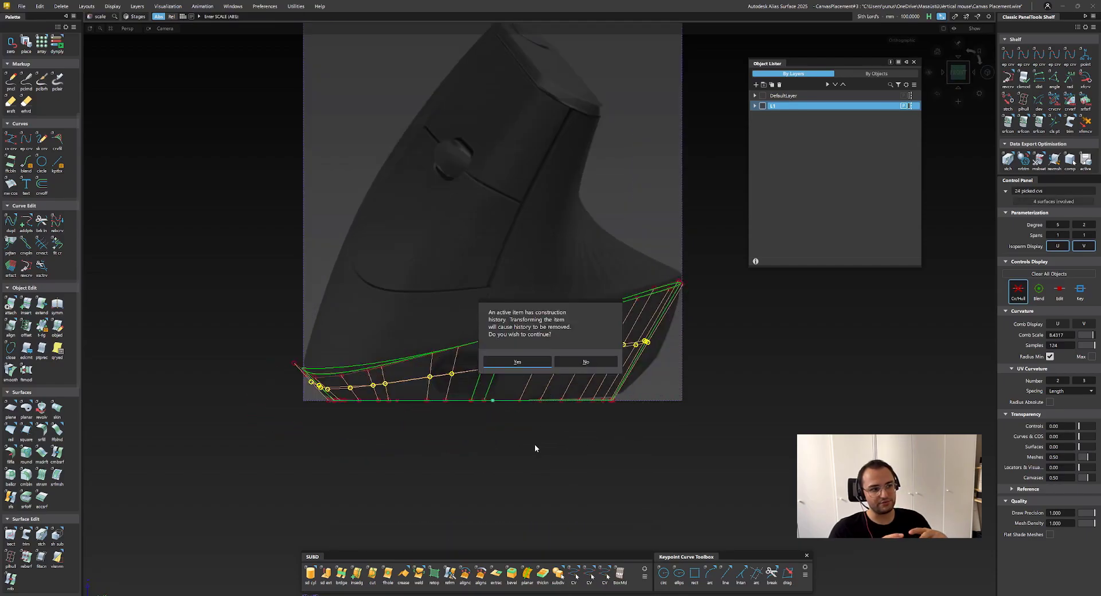
Step: Accept losing construction history so the base surface can be scaled to the front canvas
left_click(517, 362)
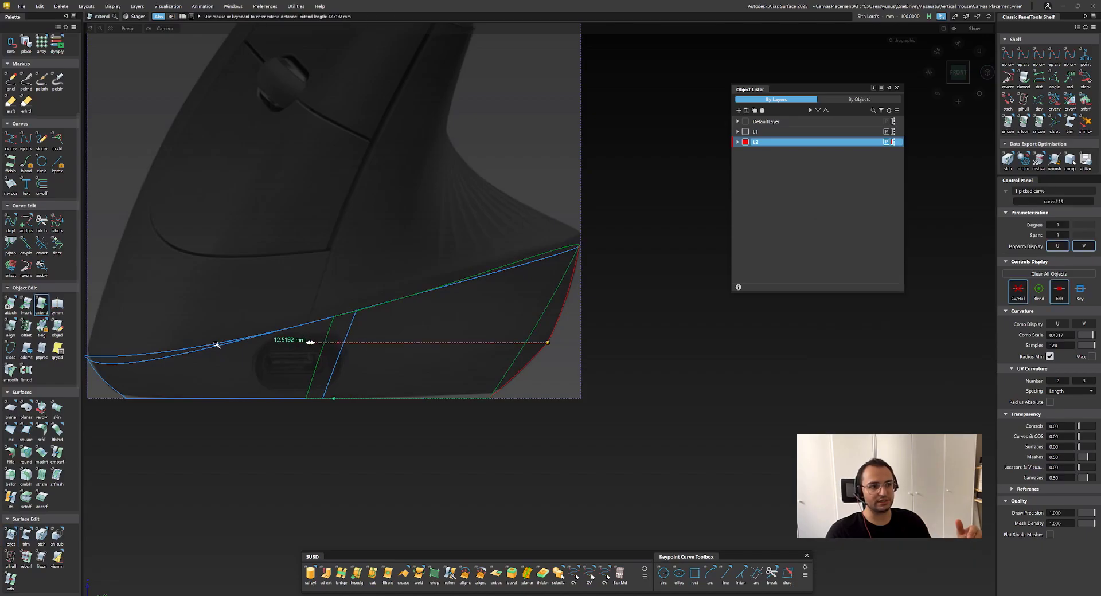
Step: Extend the bottom profile curve, then duplicate and rebuild the surface-edge curve
left_click(10, 539)
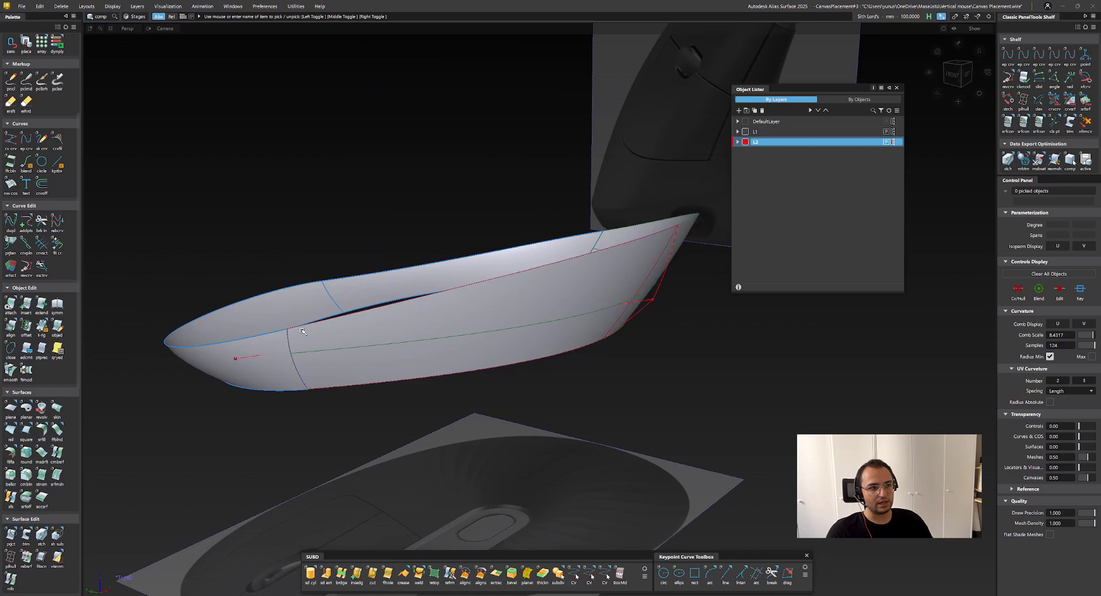
right_click(303, 332)
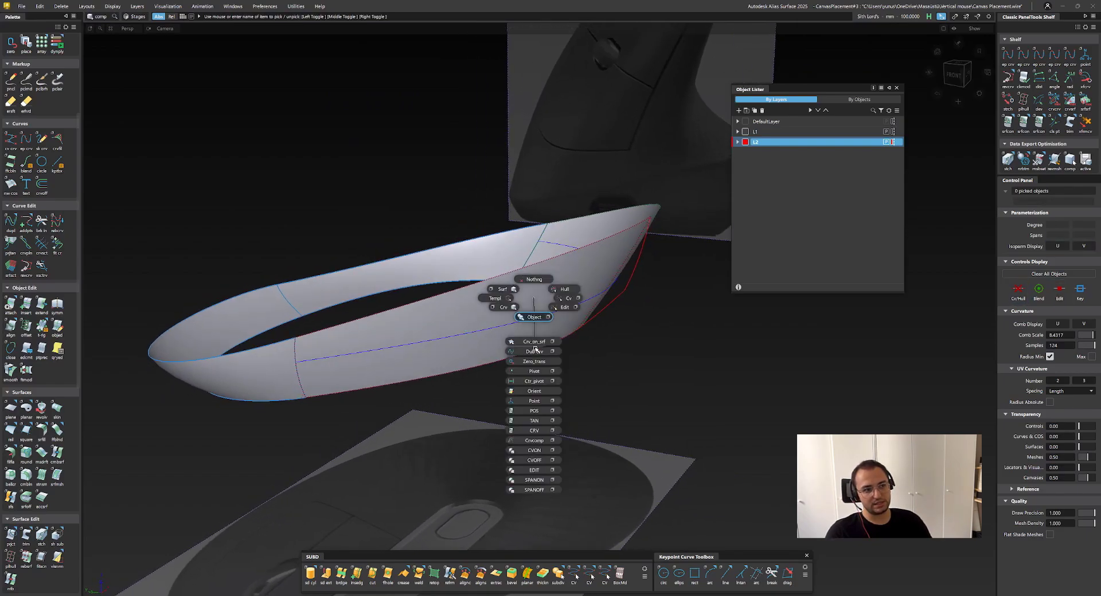
left_click(534, 351)
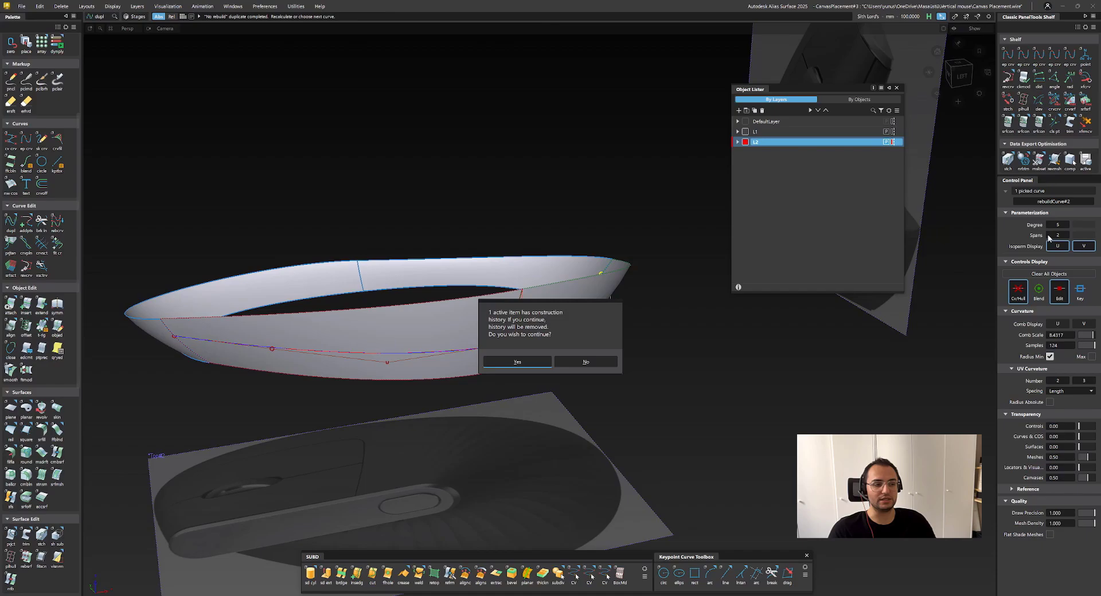
left_click(517, 362)
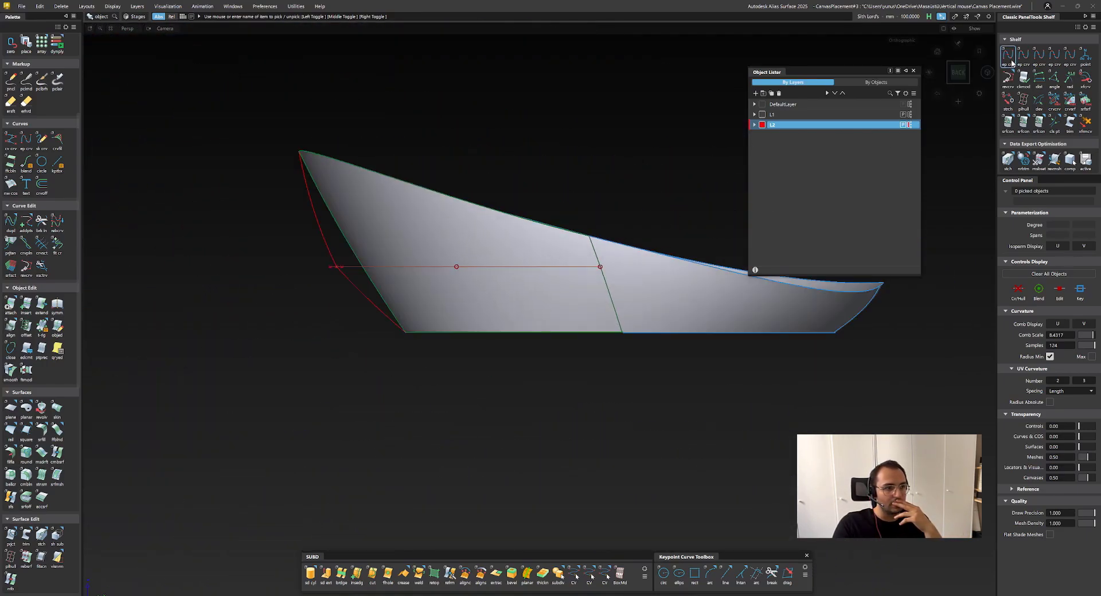
Step: Build a Square surface across the four lower-body boundary curves
left_click(10, 540)
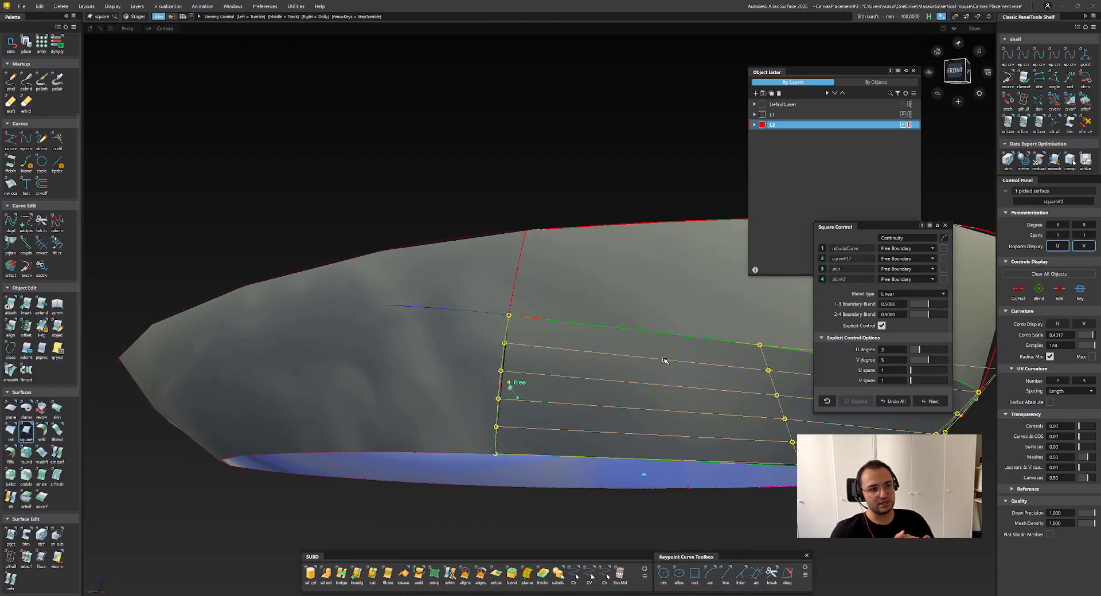
left_click(924, 350)
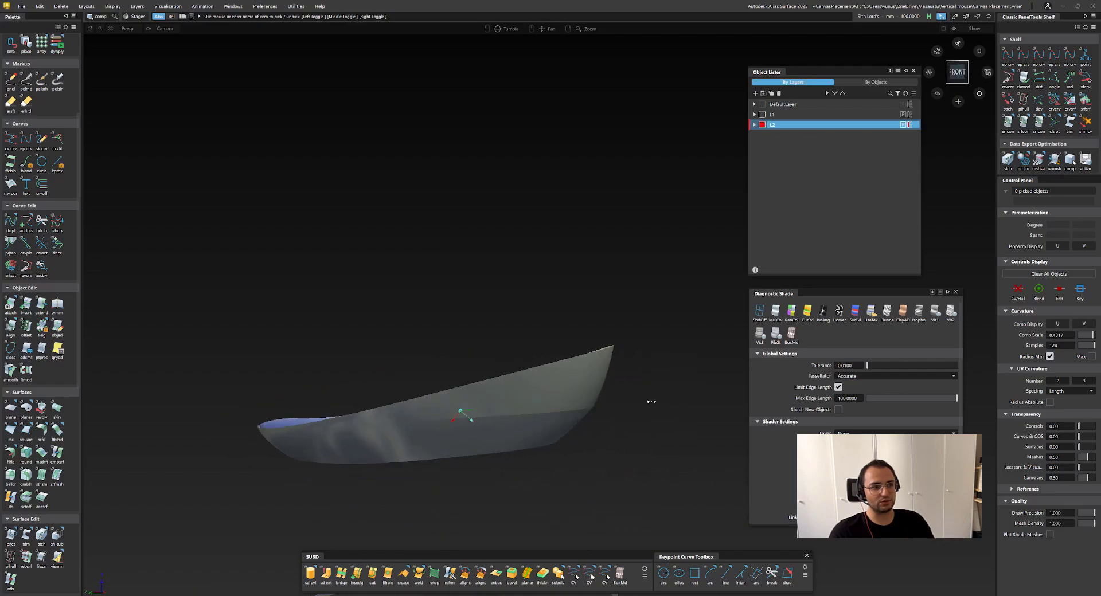
Step: Display the shaded lower body from a ViewCube side view
left_click(956, 71)
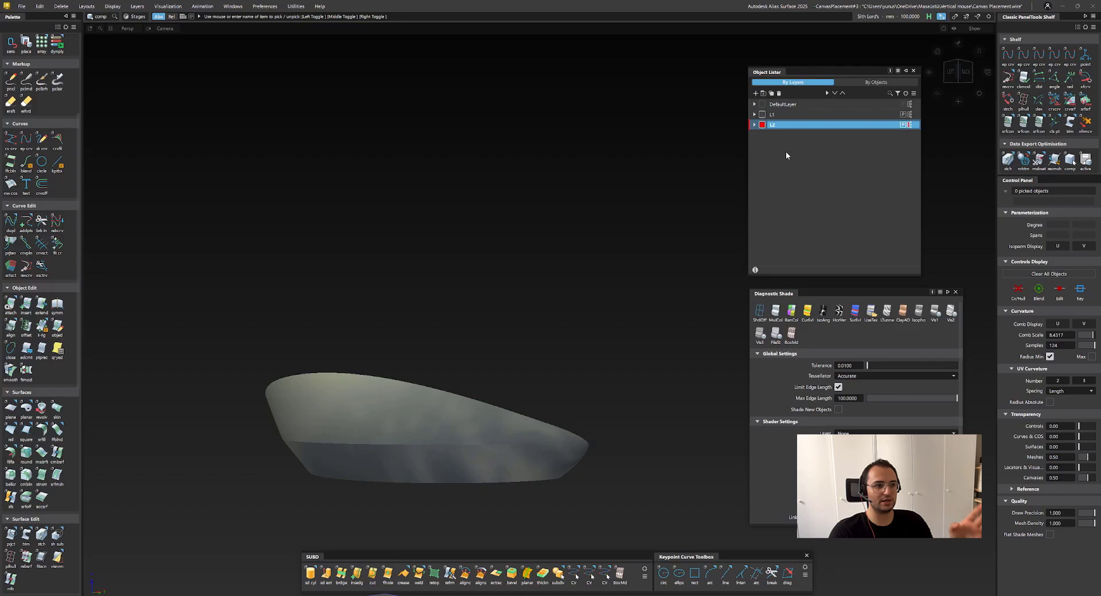
left_click(756, 93)
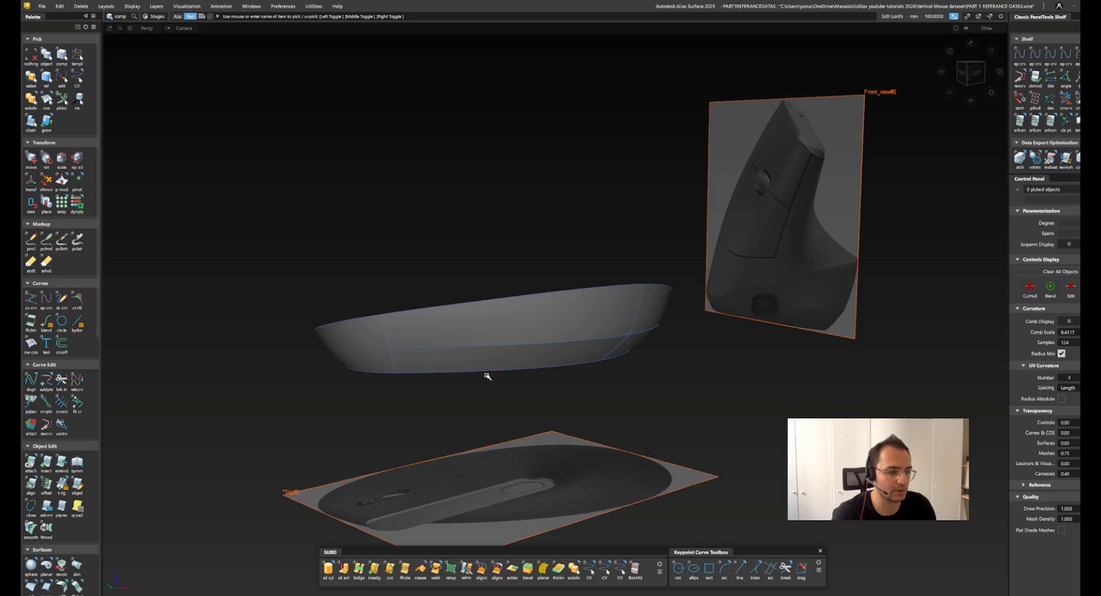
Step: Tumble around the shaded body and snap to the left-side view to compare with the canvases
left_click_drag(488, 377, 438, 351)
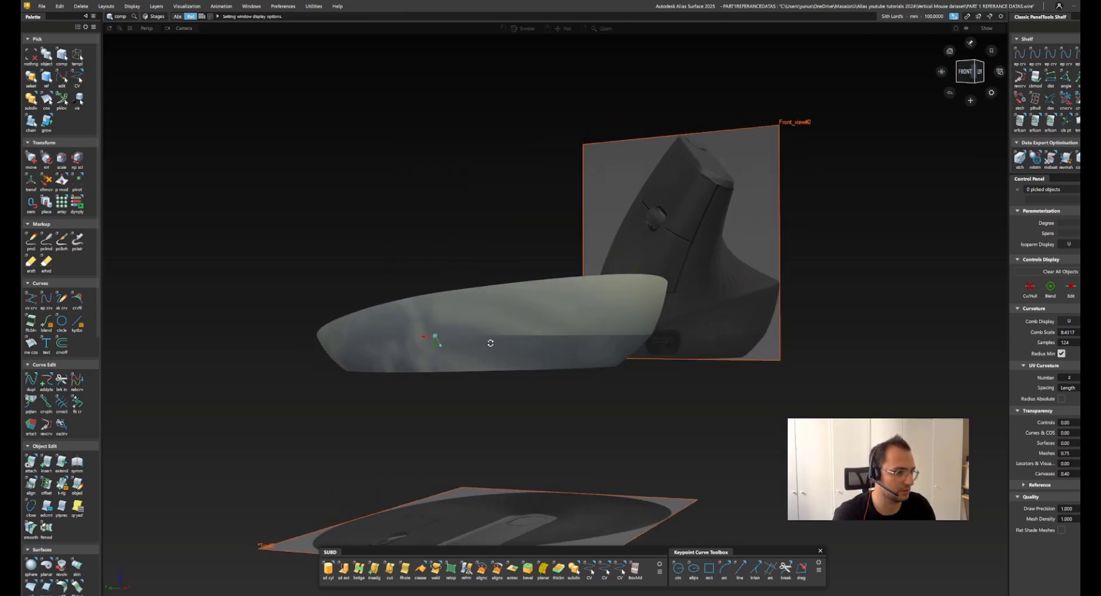
left_click(972, 70)
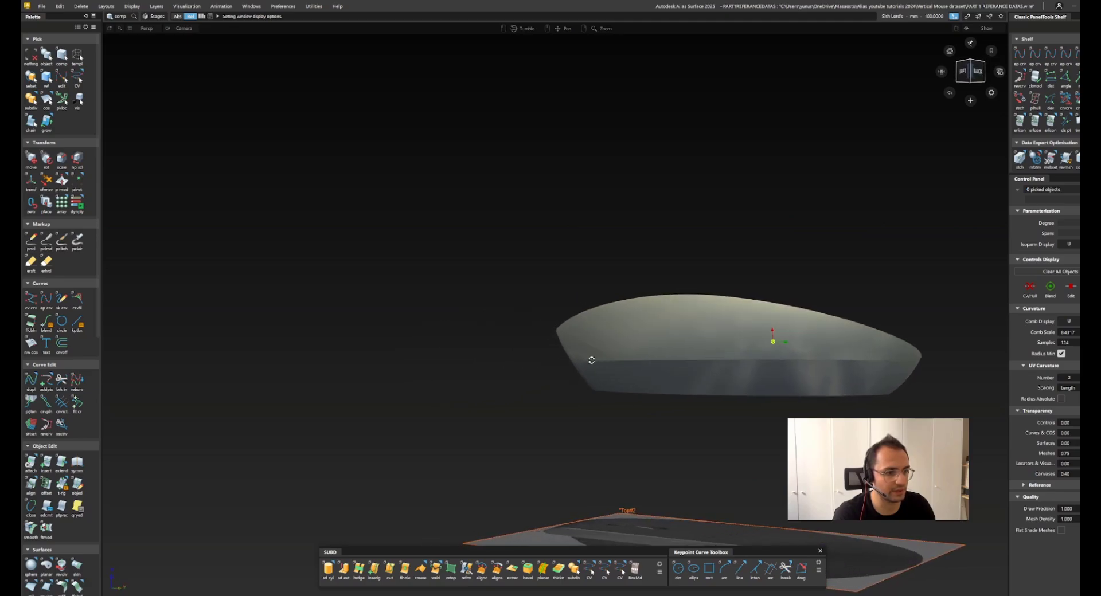
left_click(972, 70)
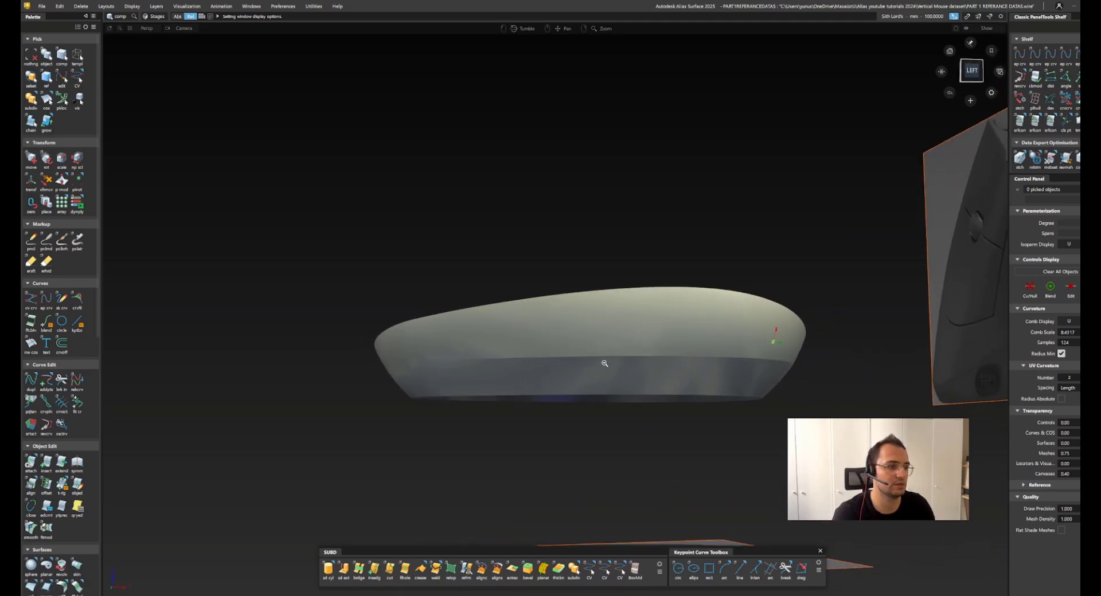